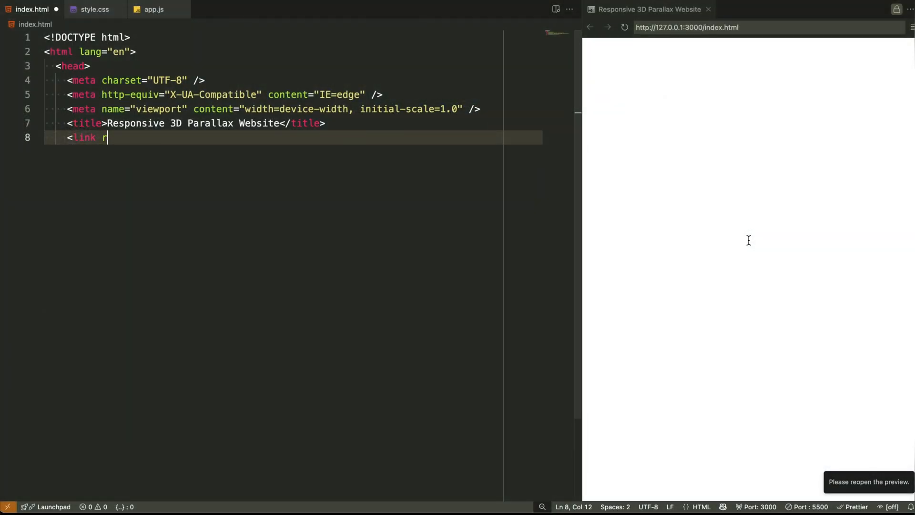
# Step: Link style.css in the head, then start the body with main, a data div and an empty vignette hide div
pyautogui.write('el="stylesheet" h')
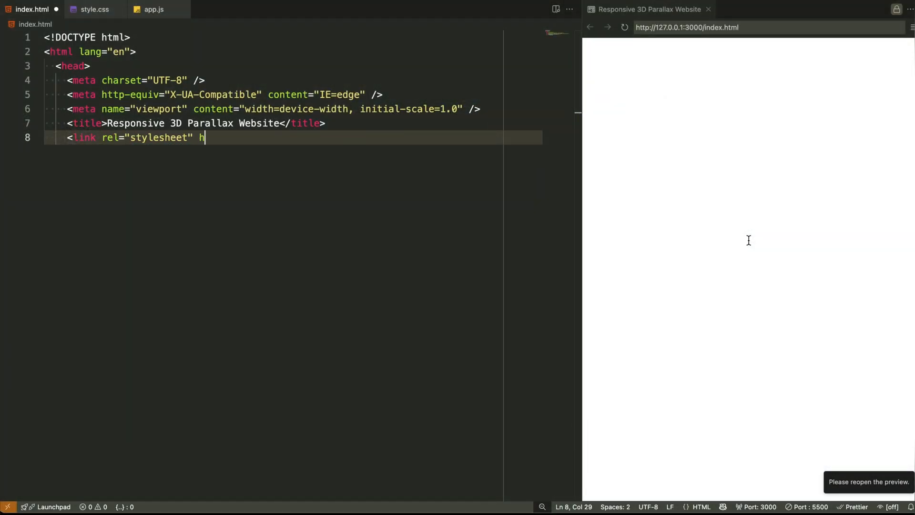
pyautogui.write('ref="style.css" />')
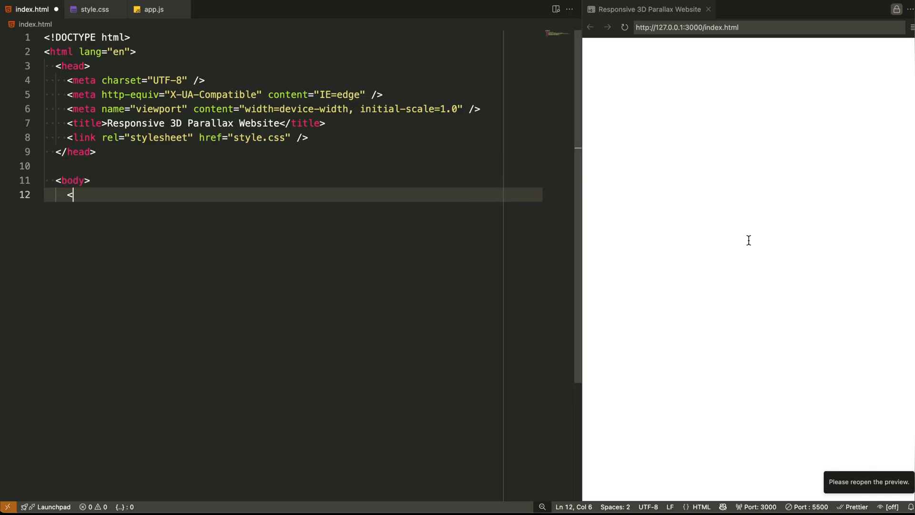
pyautogui.write('<main>')
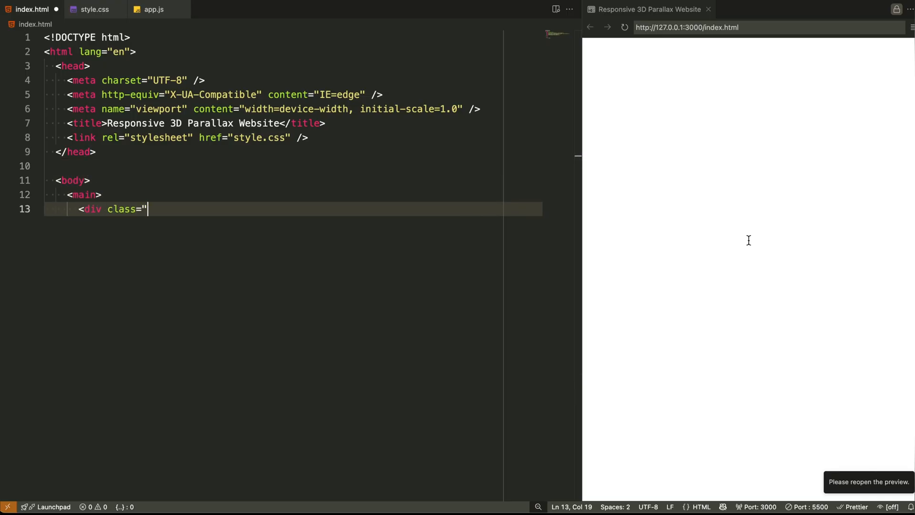
pyautogui.write('data">')
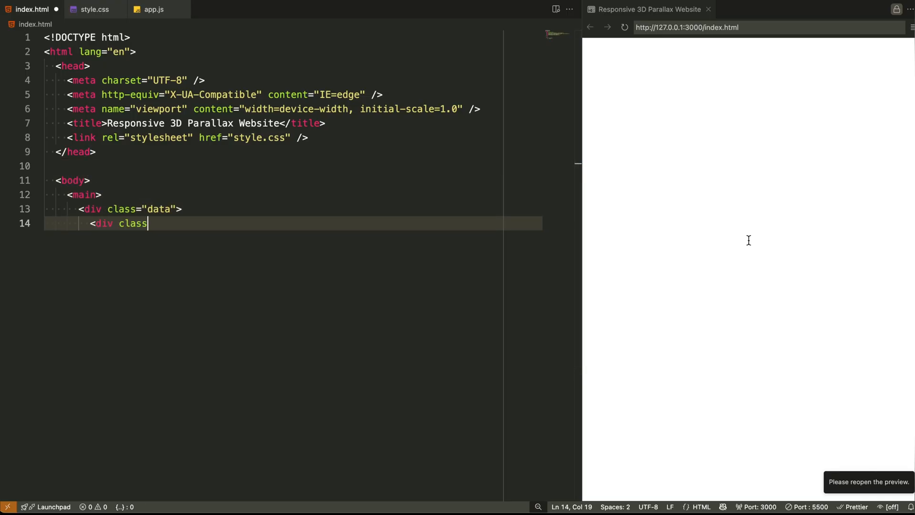
pyautogui.write('="vignette hide">')
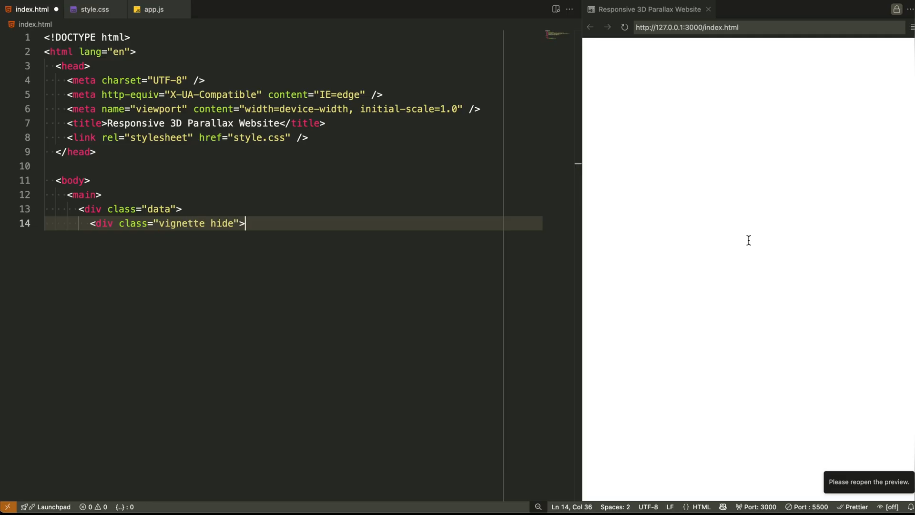
pyautogui.press('enter')
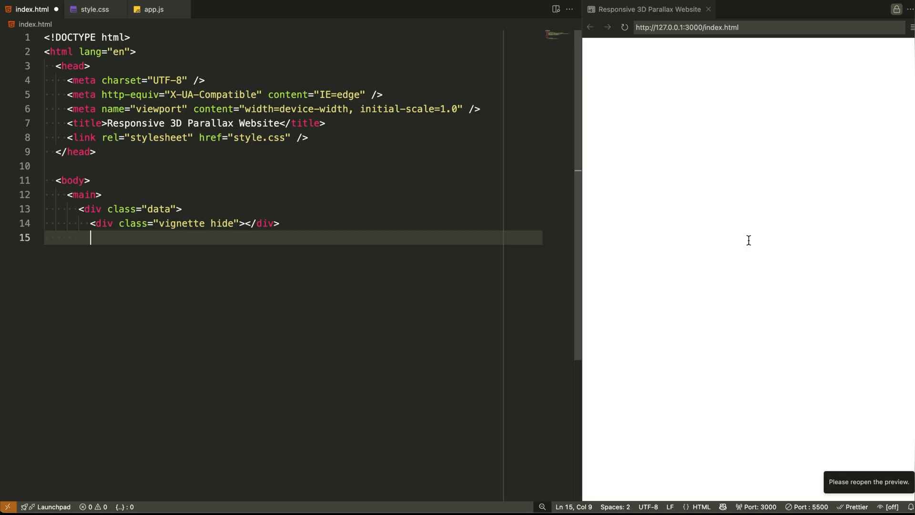
# Step: Add img/background.png with speedx 0.3, speedy 0.38, rotation 0, distance -200, alt image, class parallax bg-img
pyautogui.write('<img src=')
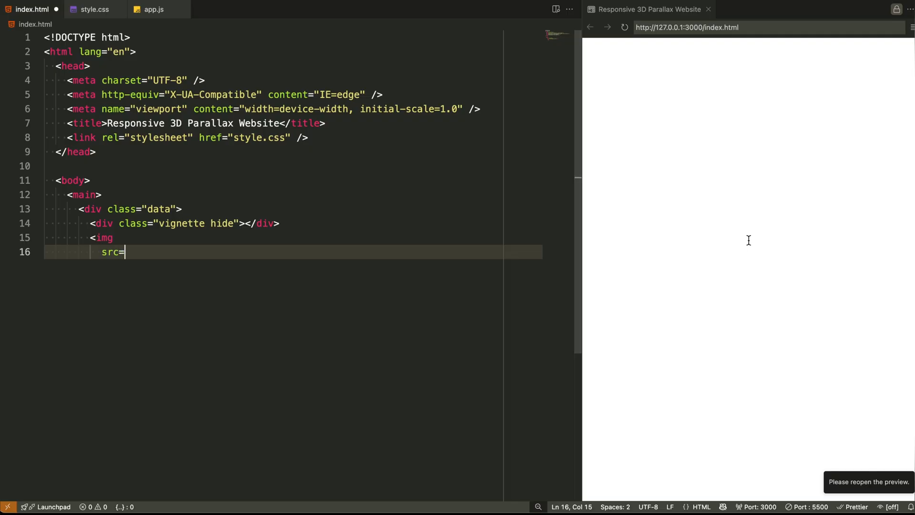
pyautogui.write('"img/background.png"')
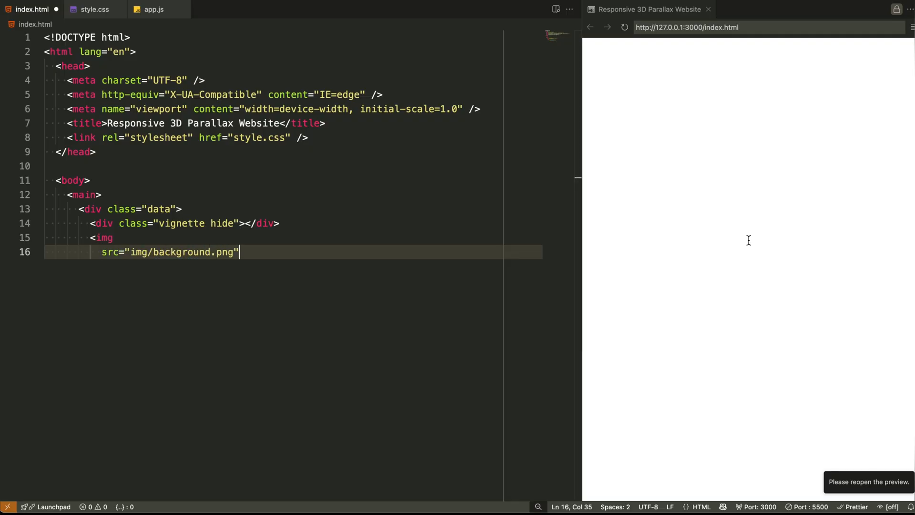
pyautogui.write('data-speedx="0.3"')
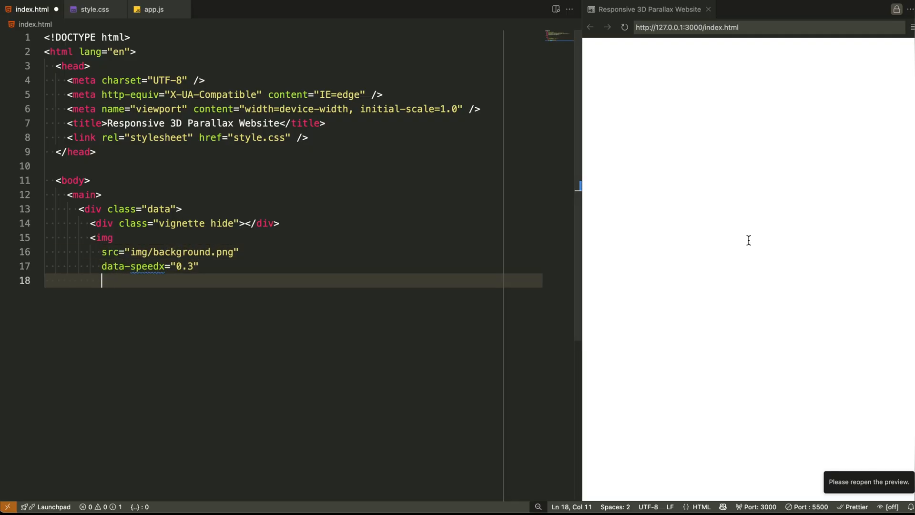
pyautogui.write('data-speedy="0.38"')
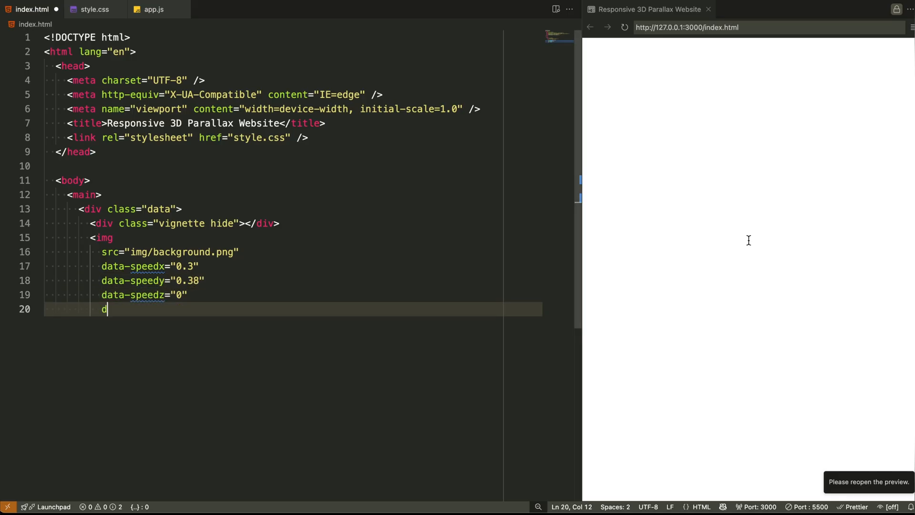
pyautogui.write('data-rotation="0"')
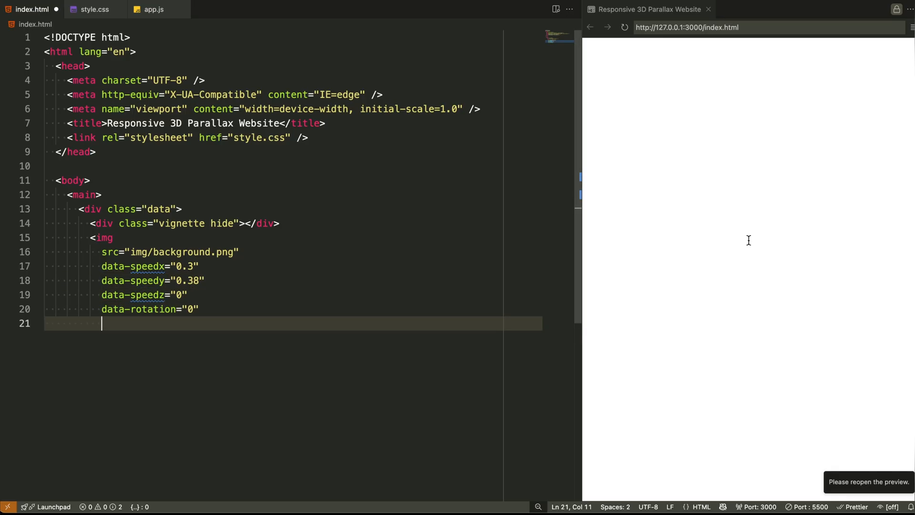
pyautogui.write('data-distance="-200"')
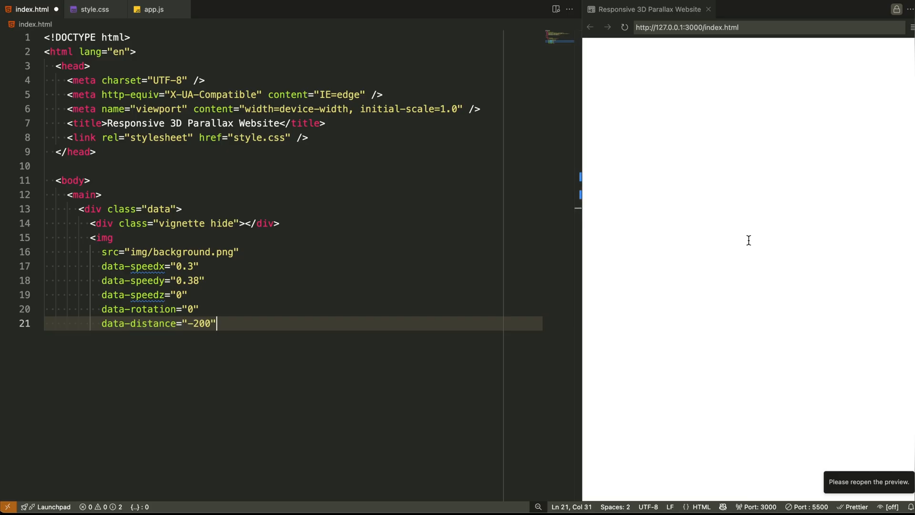
pyautogui.write('alt="image"')
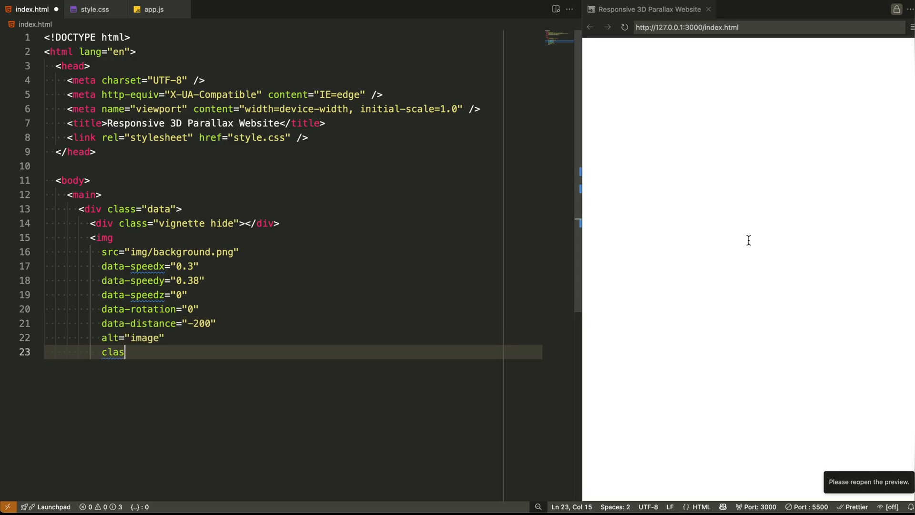
pyautogui.write('s="parallax bg-img')
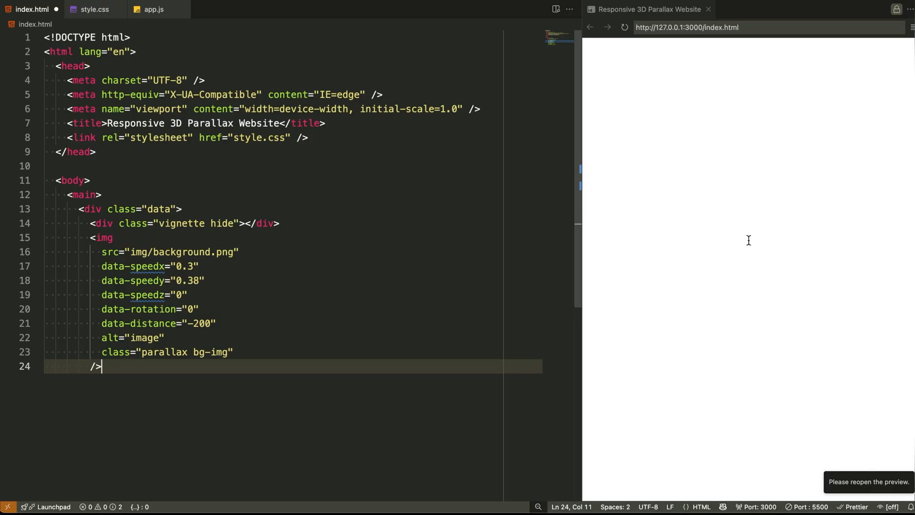
# Step: Add img/fog_7.png with speeds 0.27 and 0.32, rotation 0, distance 0 and class parallax fog-7
pyautogui.write('<img')
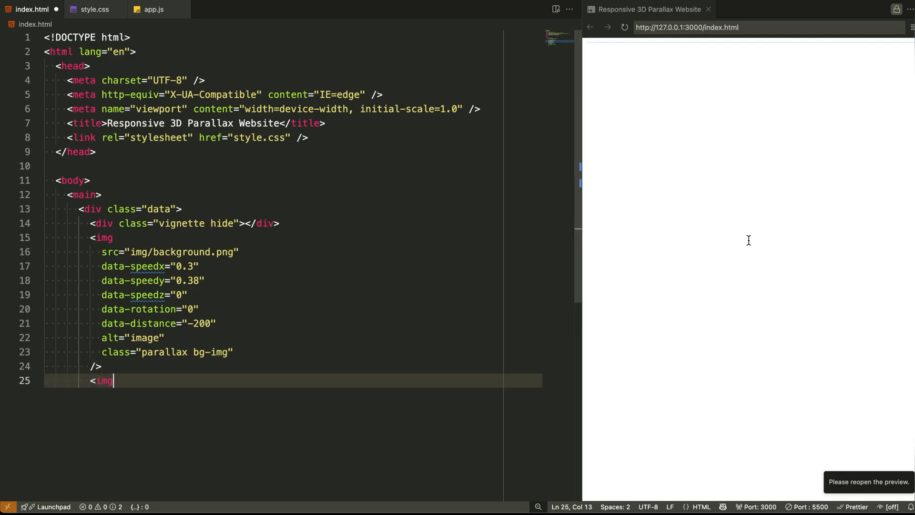
pyautogui.write('src="img/fog_7.png"')
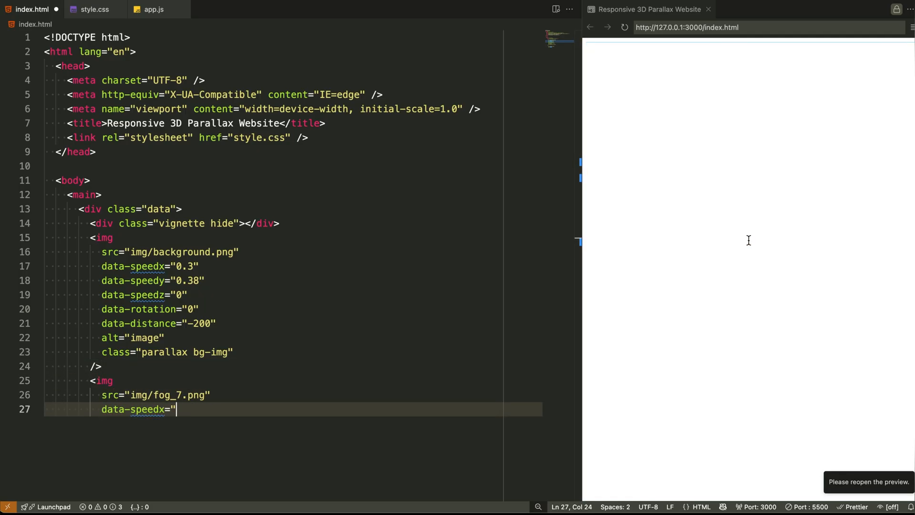
pyautogui.write('0.27"')
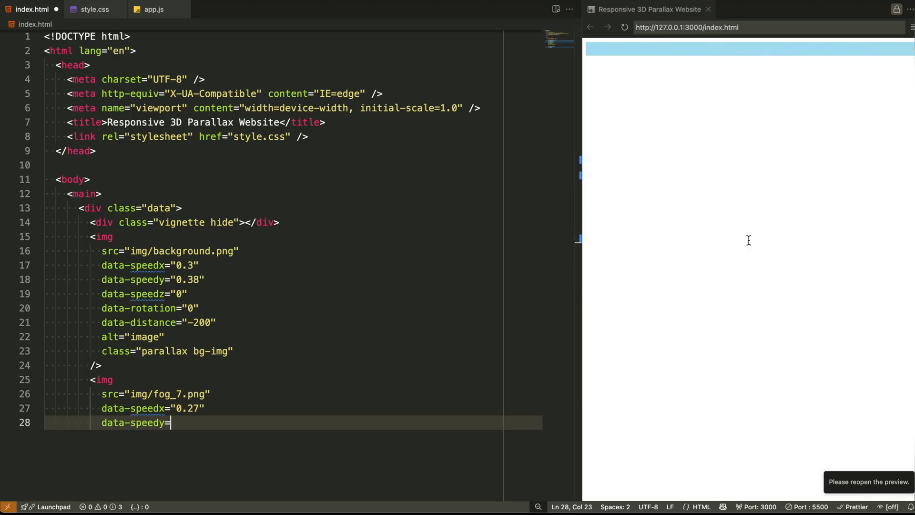
pyautogui.write('"0.32"')
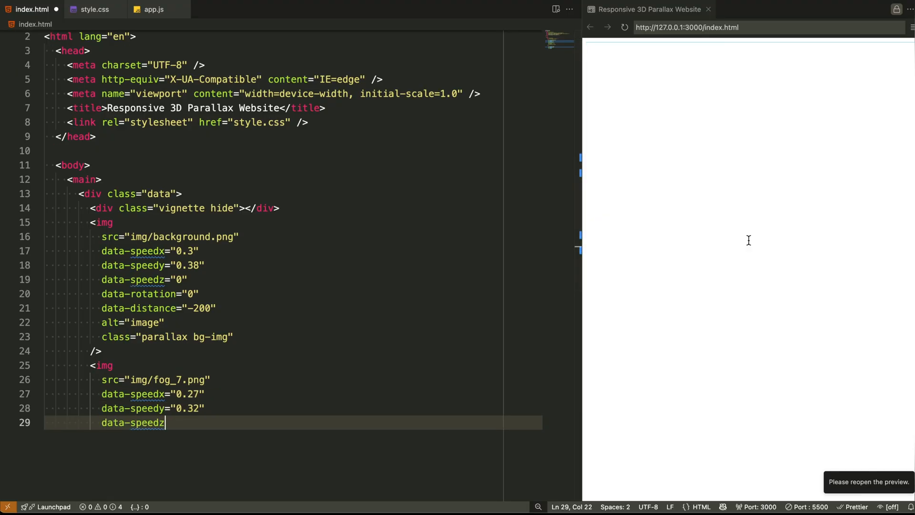
pyautogui.write('"0"')
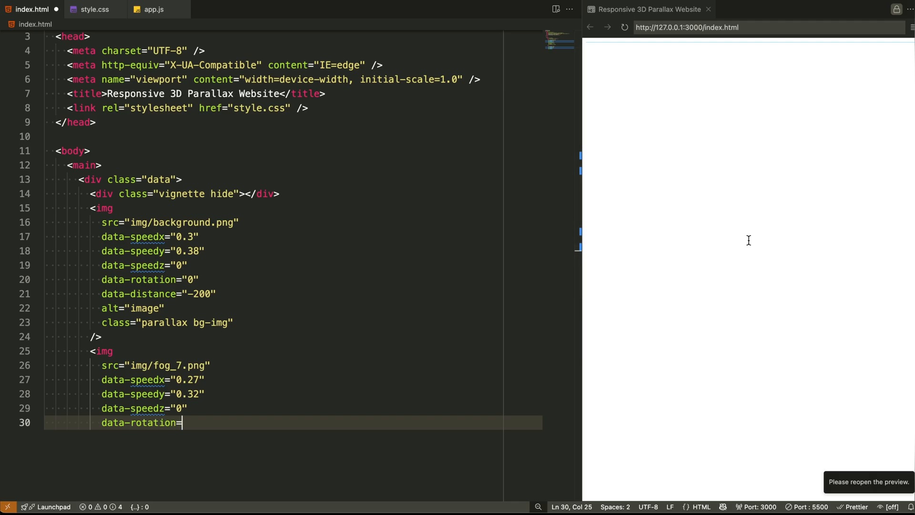
pyautogui.write('"0"')
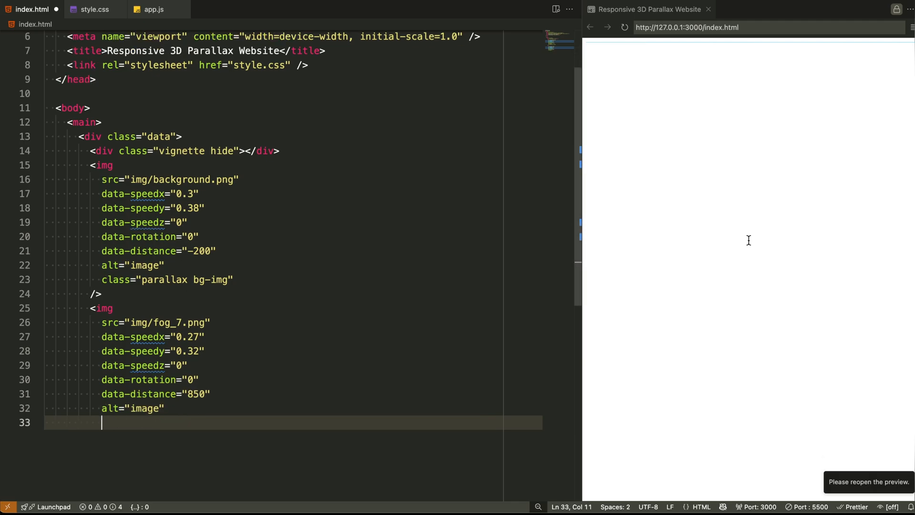
pyautogui.write('class="parallax fog-7')
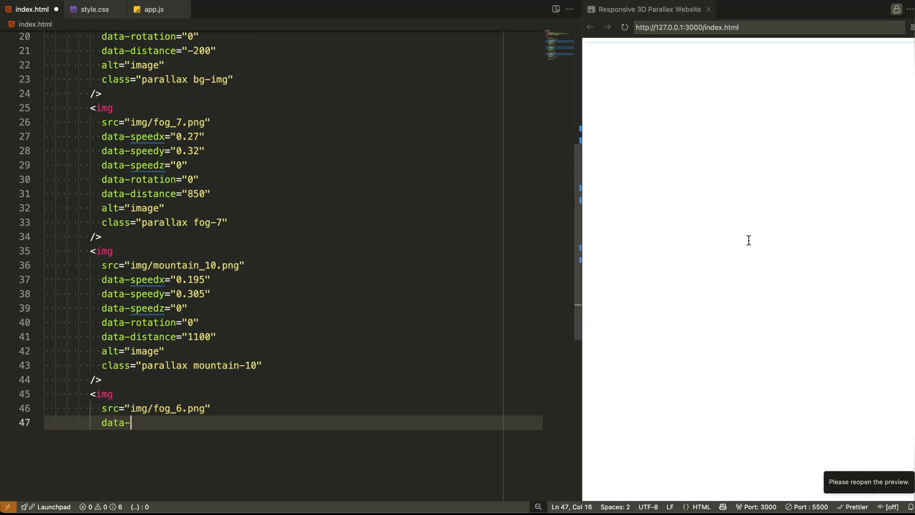
# Step: Fill in the fog_6 and following mountain layers with speedx 0.25, speedy 0.155 and speedx 0.1 values
pyautogui.write('data-speedx="0.25"')
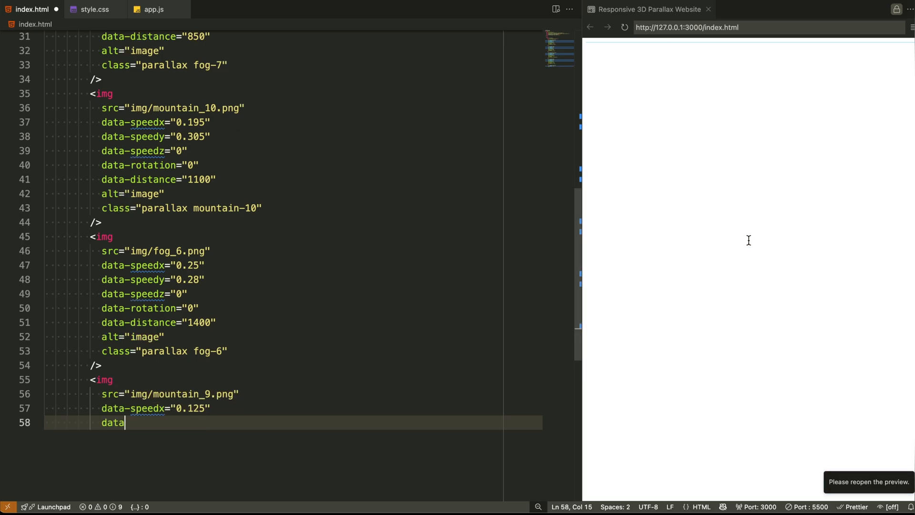
pyautogui.write('data-speedy="0.155"')
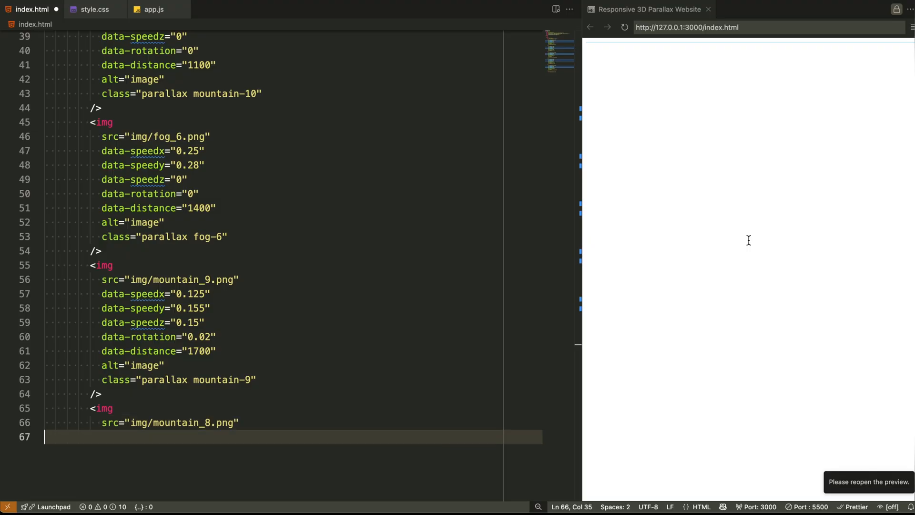
pyautogui.write('data-speedx="0.1"')
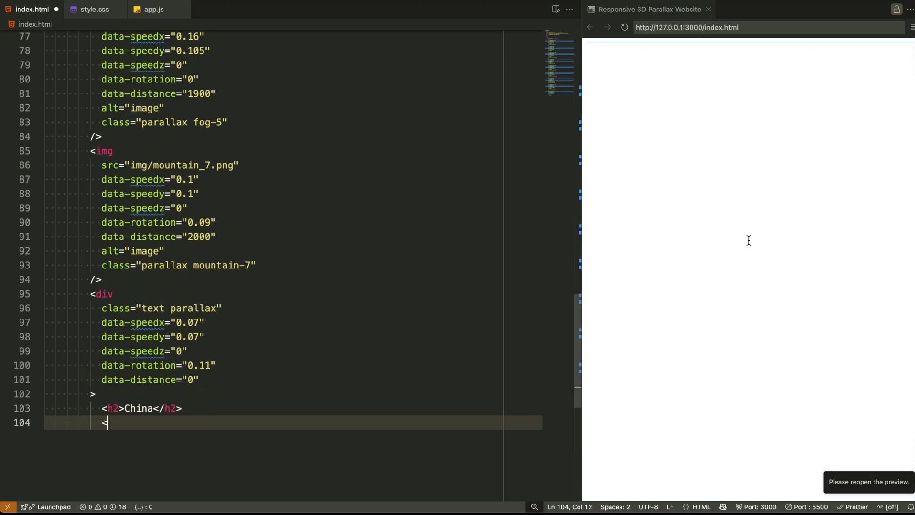
# Step: Add the Zhangjiakou h1, then img/mountain_6.png with speedx 0.065, rotation 0.12 and distance 2300
pyautogui.write('<h1>Zhangjiakou</h1>')
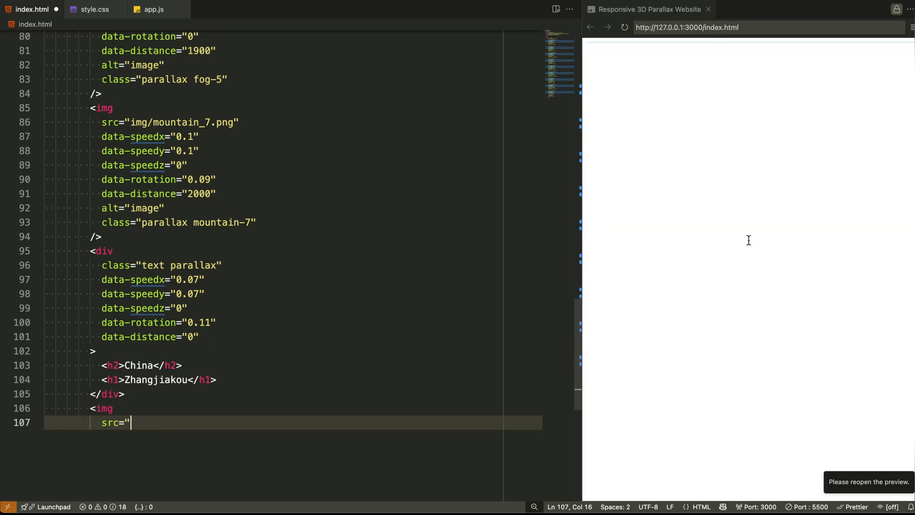
pyautogui.write('img/mountain_6.png"')
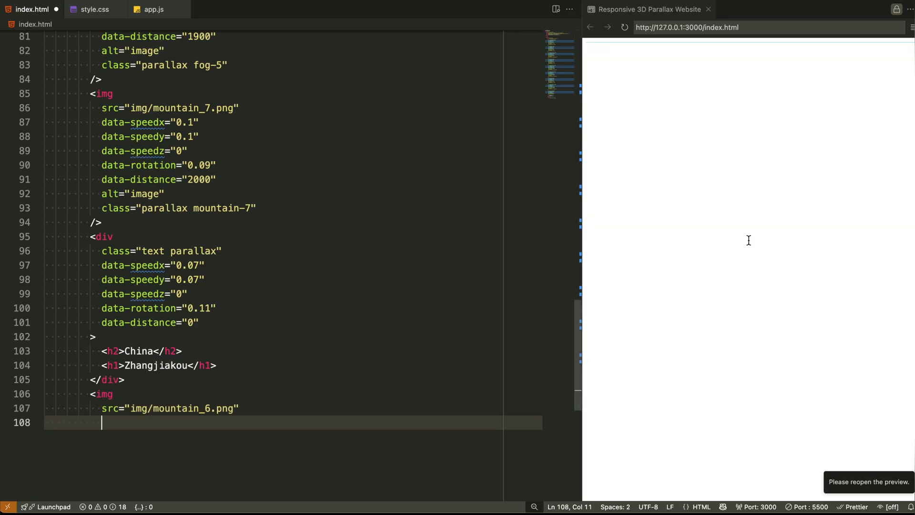
pyautogui.write('data-speedx="0.065"')
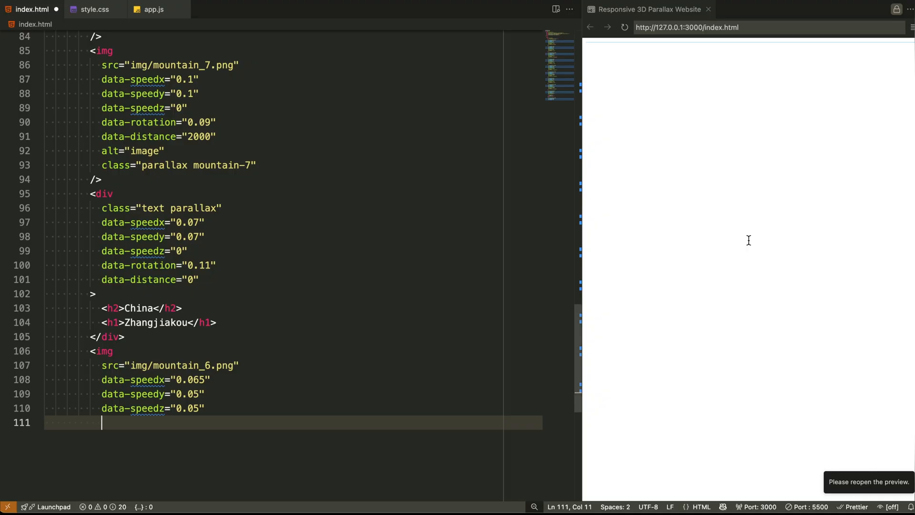
pyautogui.write('data-rotation="0.12"')
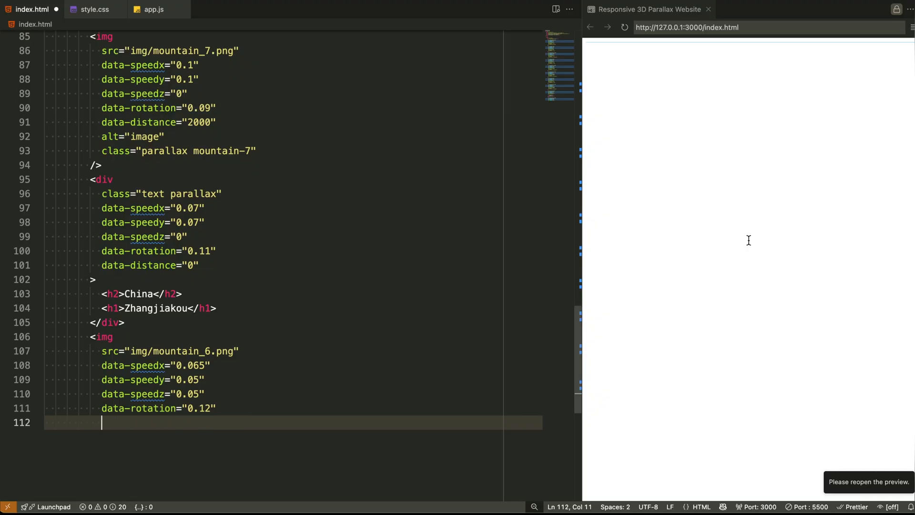
pyautogui.write('data-distance="2300')
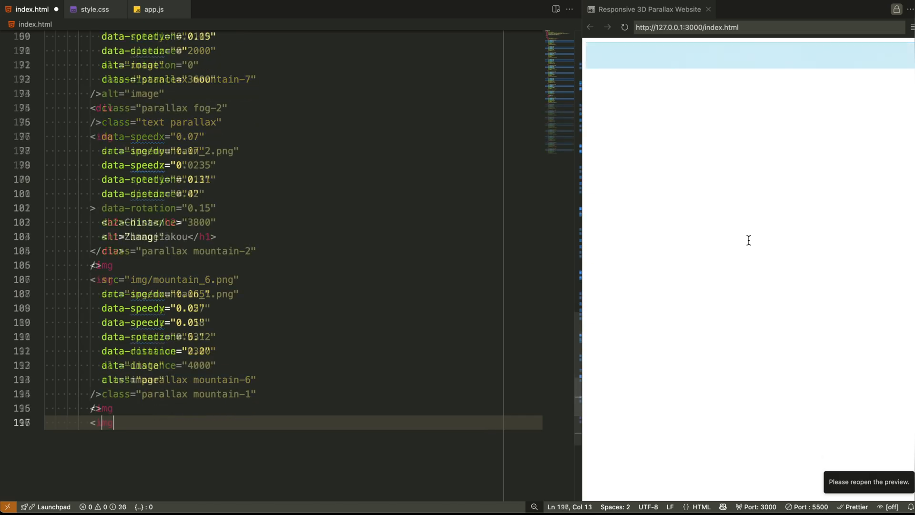
pyautogui.write('img src="img/sun_rays.')
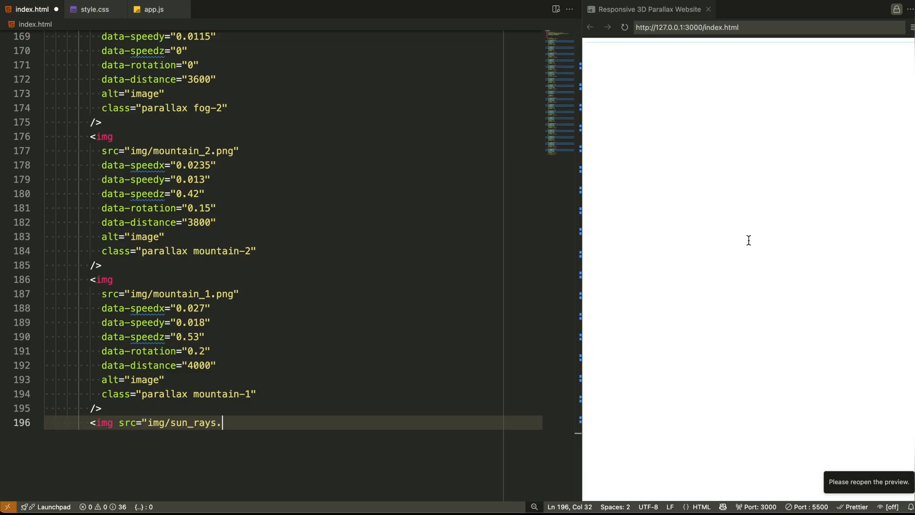
pyautogui.write('png" alt="image" c')
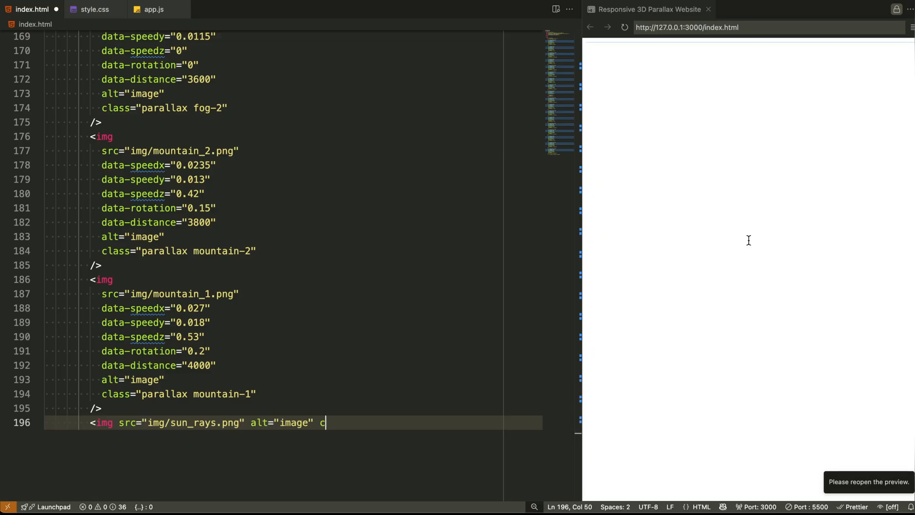
pyautogui.write('lass="sun-rays hide" />')
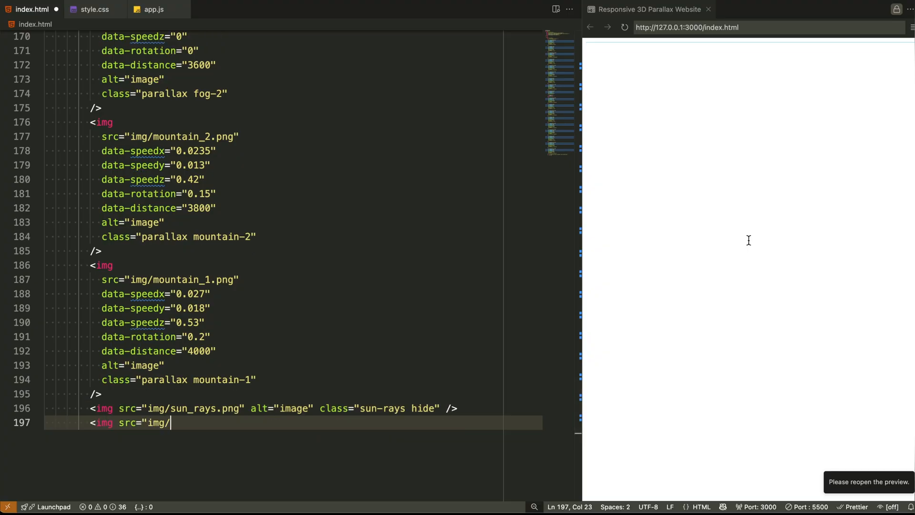
pyautogui.write('black_shadow.png" al')
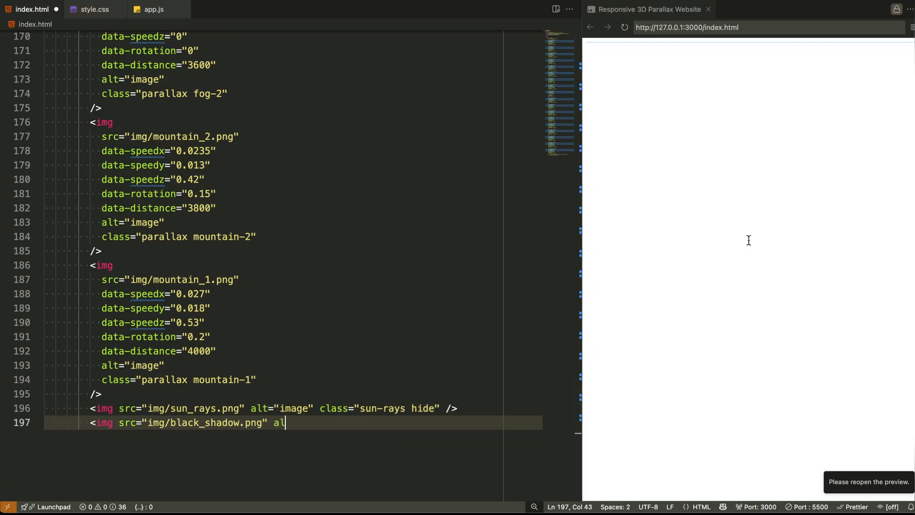
pyautogui.write('t="image" class="b')
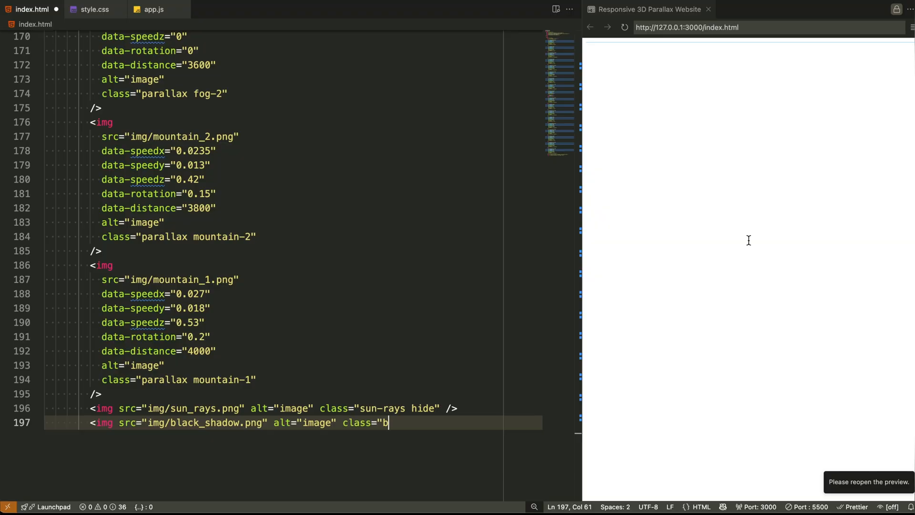
pyautogui.write('lack-shadow hide" />')
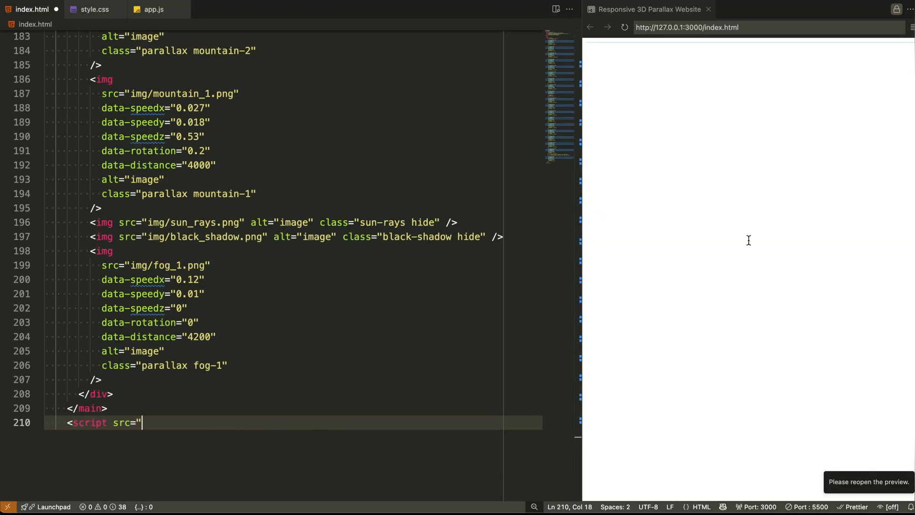
pyautogui.write('https://cdn.jsdelivr.net/np')
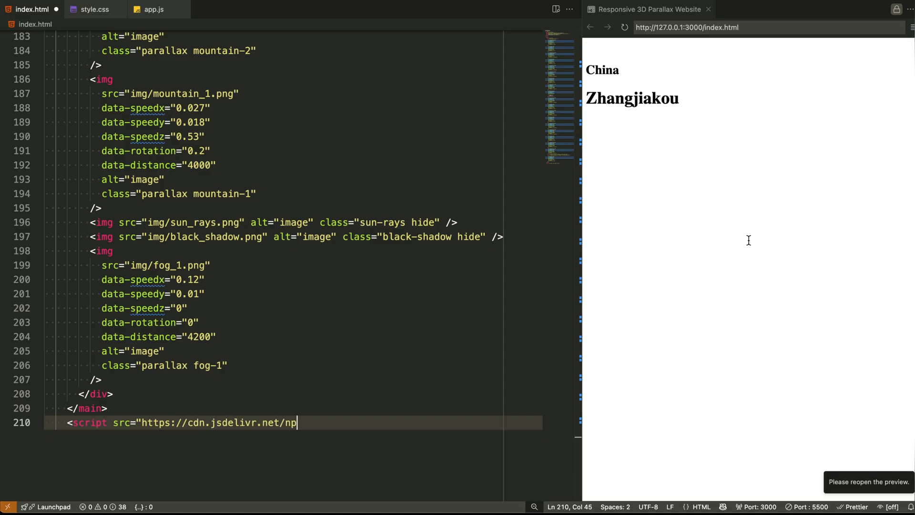
pyautogui.write('m/gsap@3.13.0/dist/gsap.min.js"')
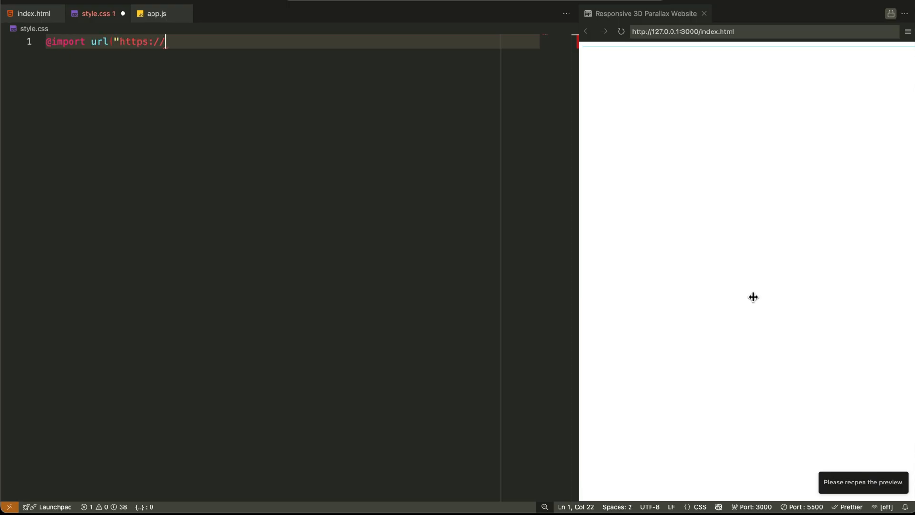
# Step: Import the Poppins Google Font with weights 100, 300, 400 and 800 at the top of style.css
pyautogui.write('fonts.googleapis.c')
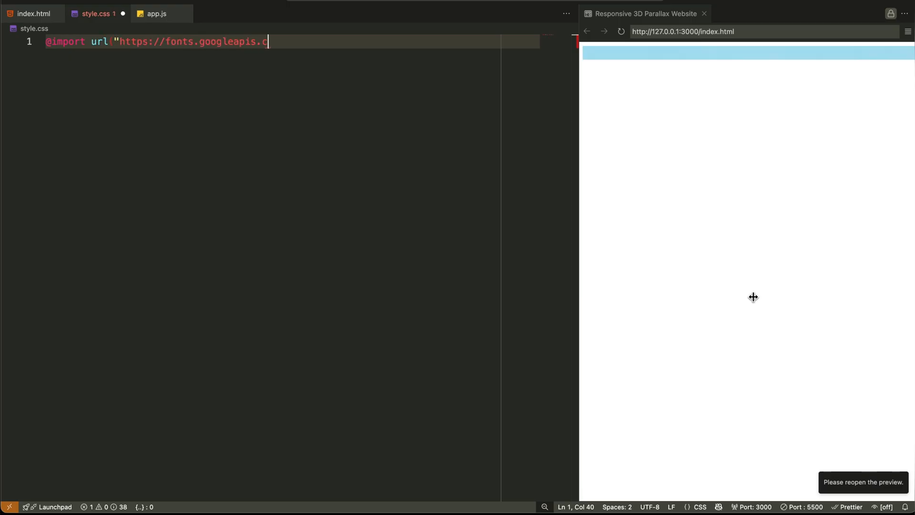
pyautogui.write('om/css2?family=Popp')
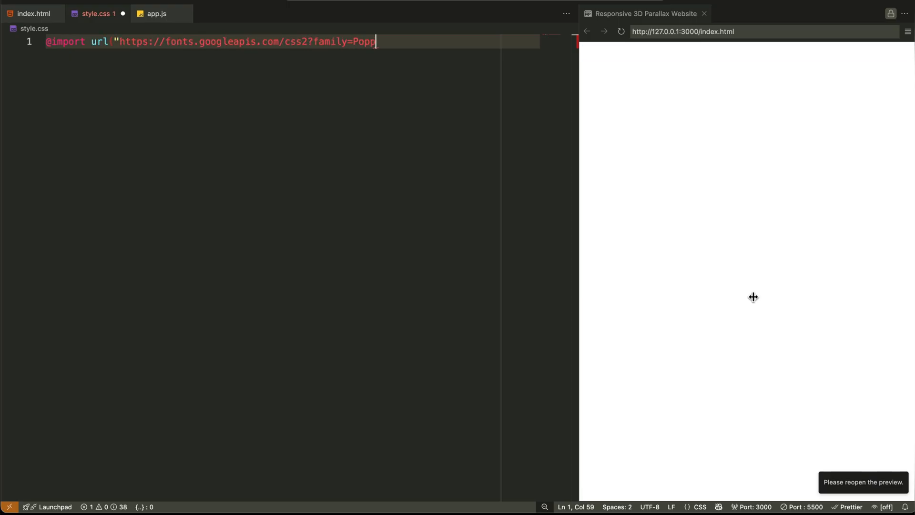
pyautogui.write('ins:wght@100;300;400')
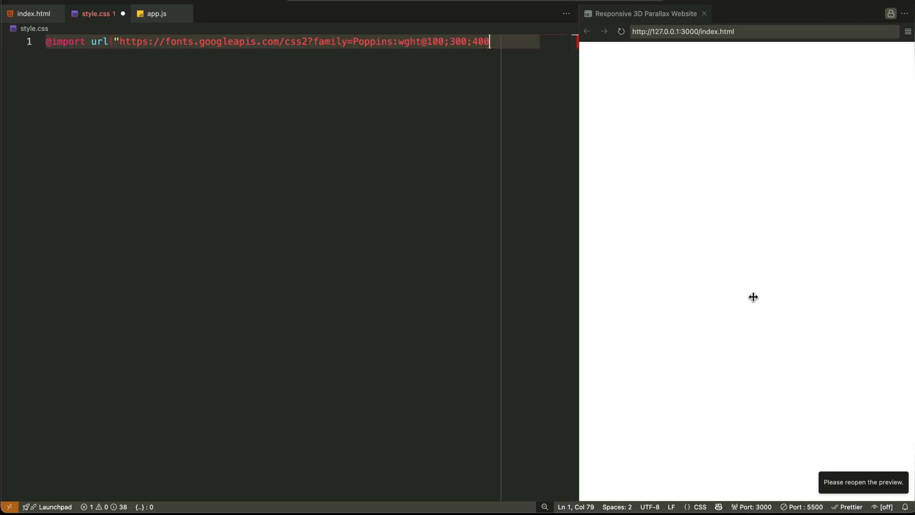
pyautogui.write(';800&display=swap");')
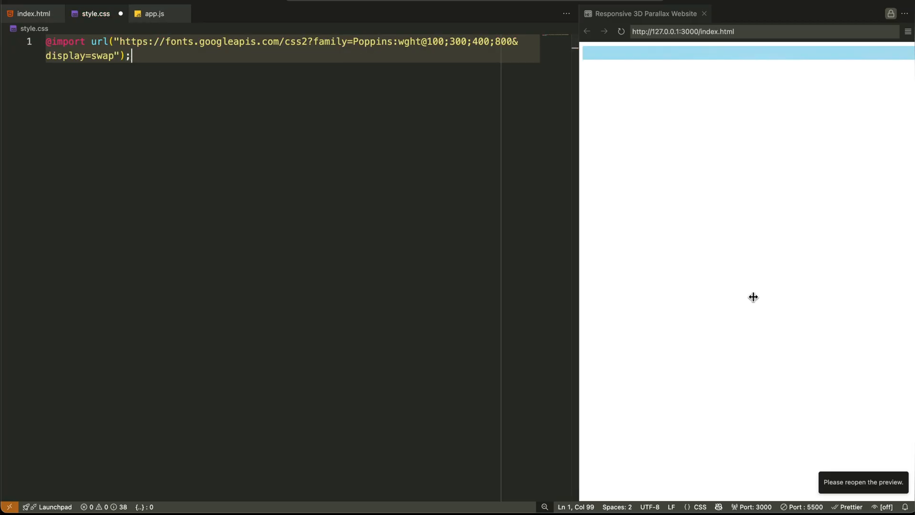
# Step: Add the universal border-box reset, the Poppins sans-serif body font and a ::selection rule
pyautogui.write('*,')
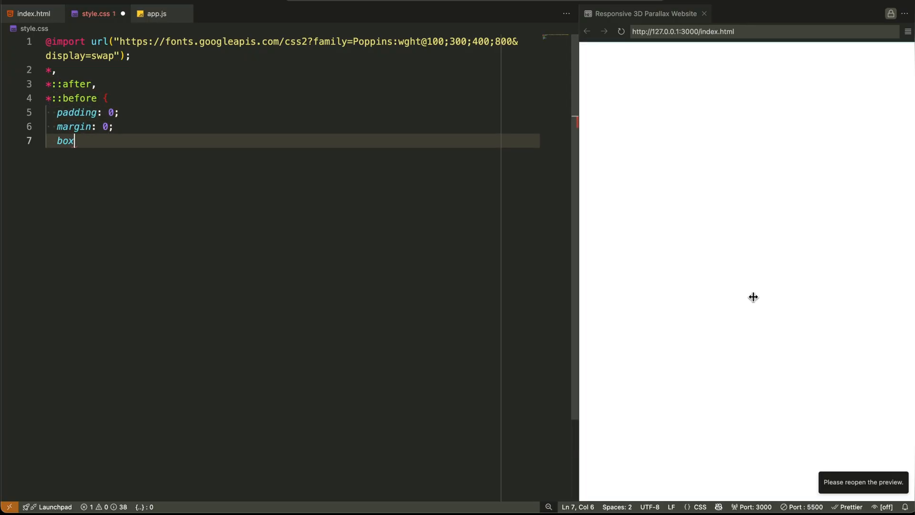
pyautogui.write('-sizing: border-box')
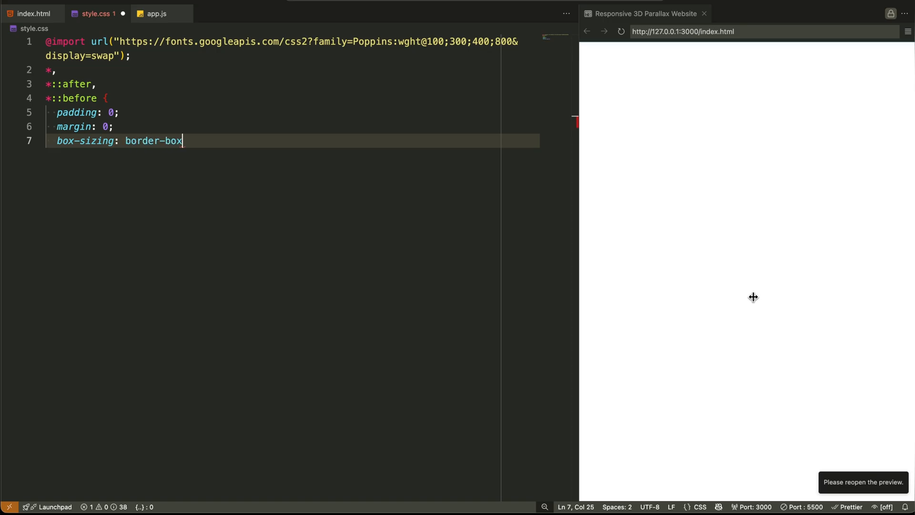
pyautogui.write(';')
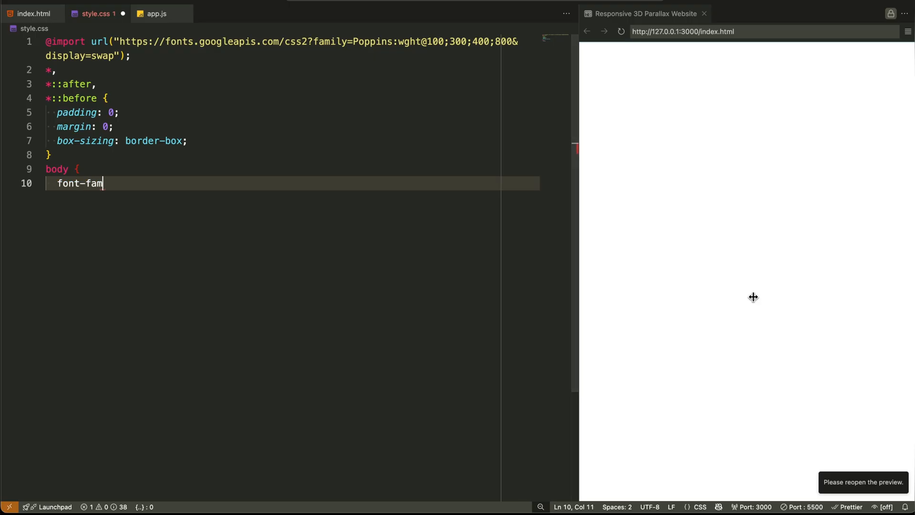
pyautogui.write('ily: "Poppins", sans-s')
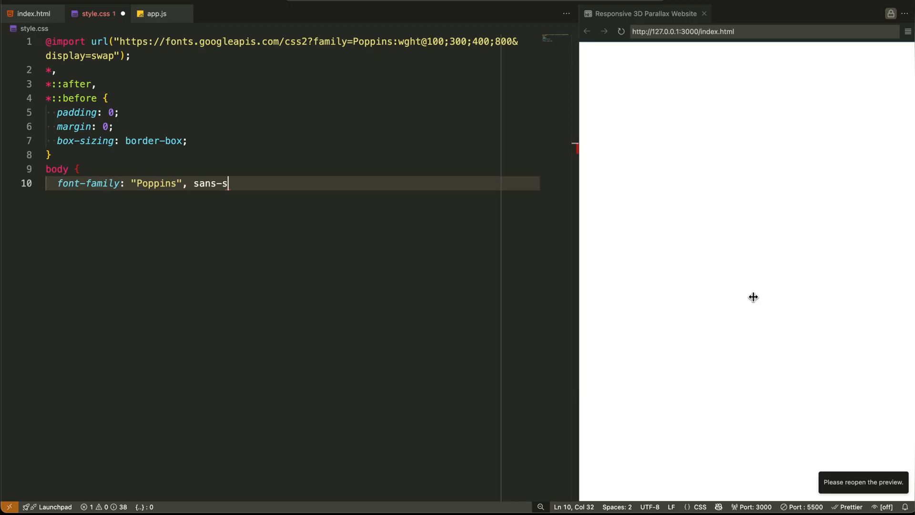
pyautogui.write('erif;')
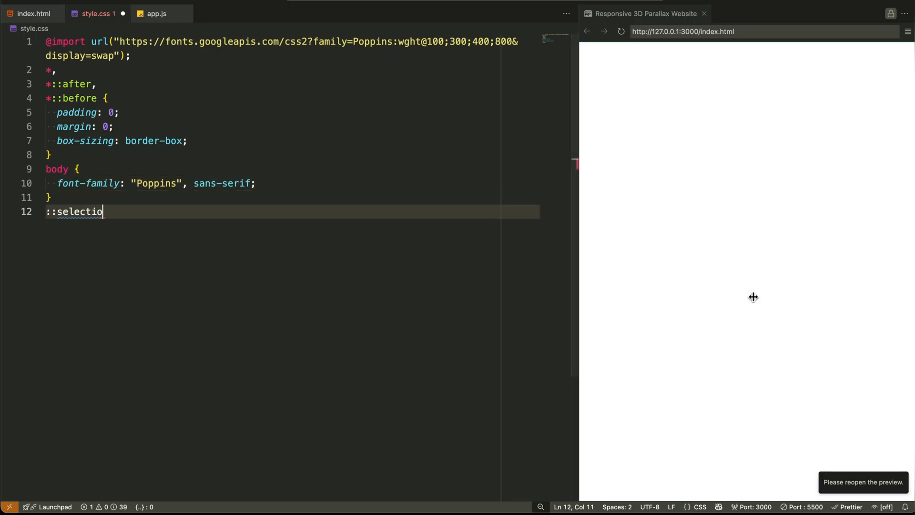
pyautogui.write('n {')
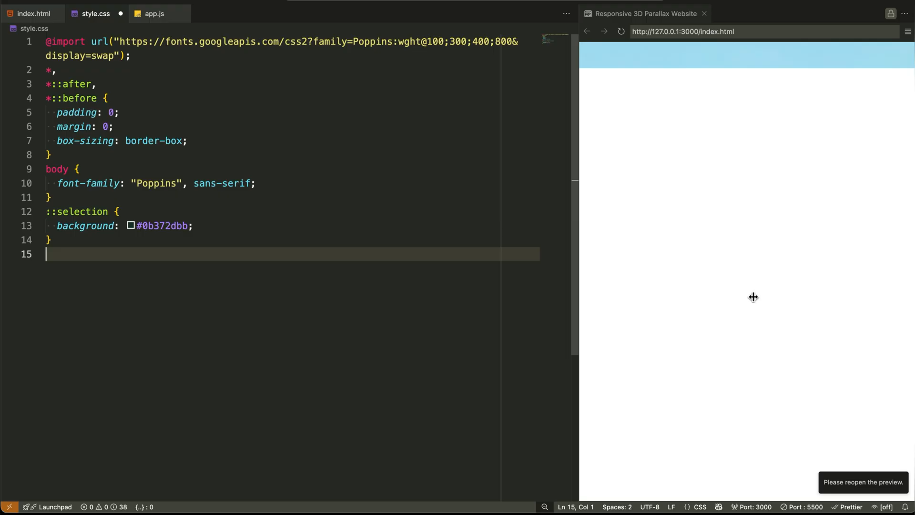
# Step: Size main to 100vh by 100vw with overflow hidden
pyautogui.write('main {')
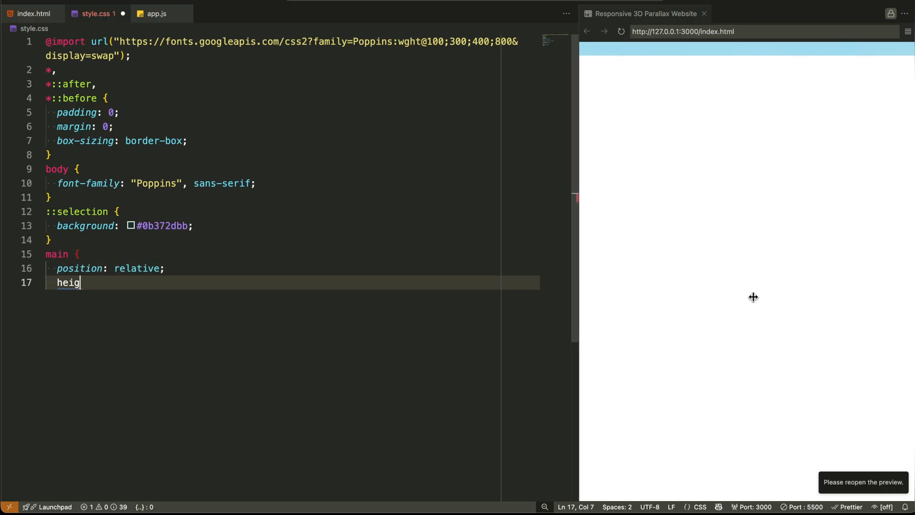
pyautogui.write('height: 100vh;')
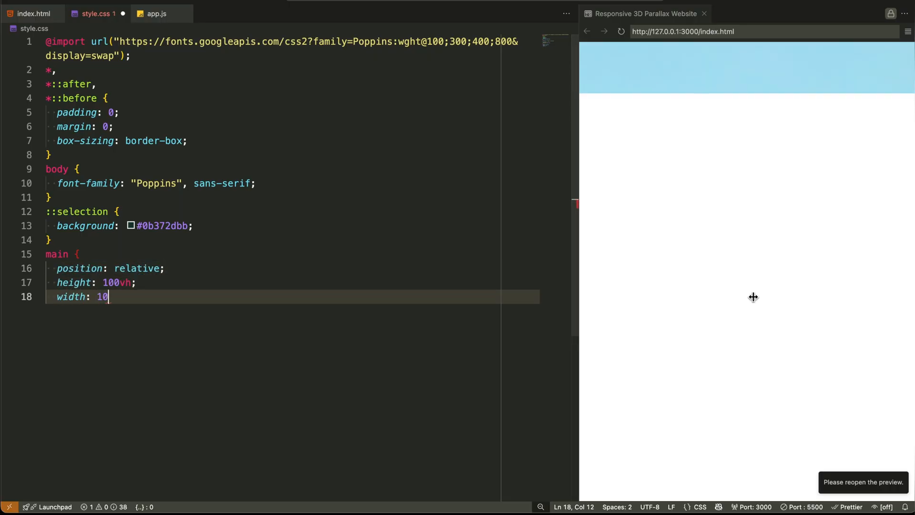
pyautogui.write('0vw;')
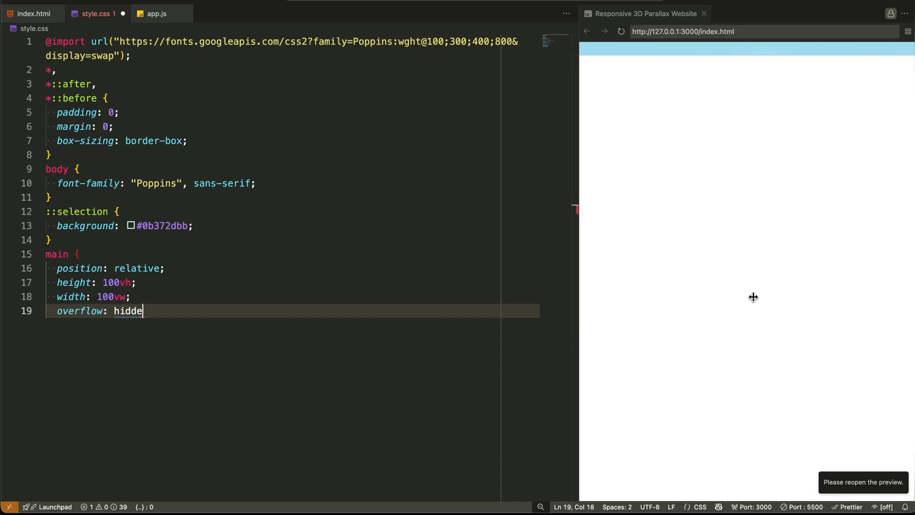
pyautogui.write('n;')
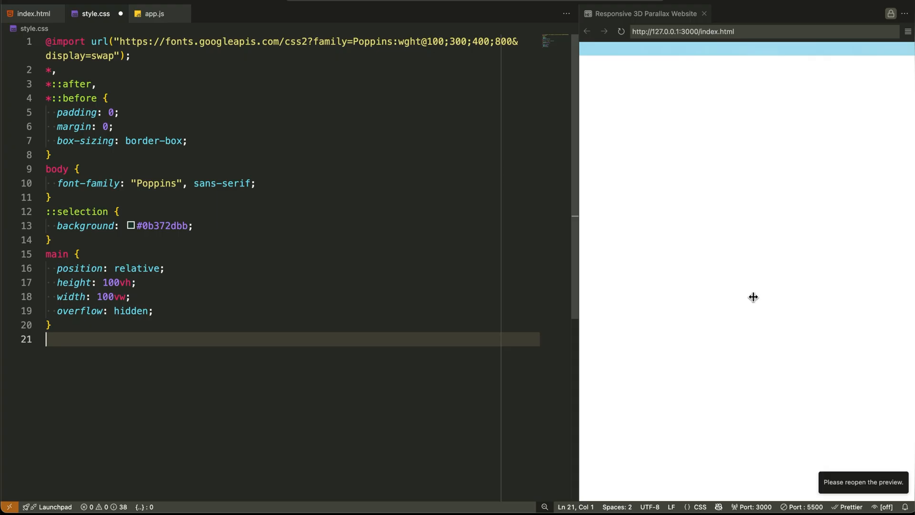
# Step: Write the .parallax rule with pointer-events none and a 0.45s cubic-bezier(0.2, 0.49, ...) transition
pyautogui.write('.parallax {')
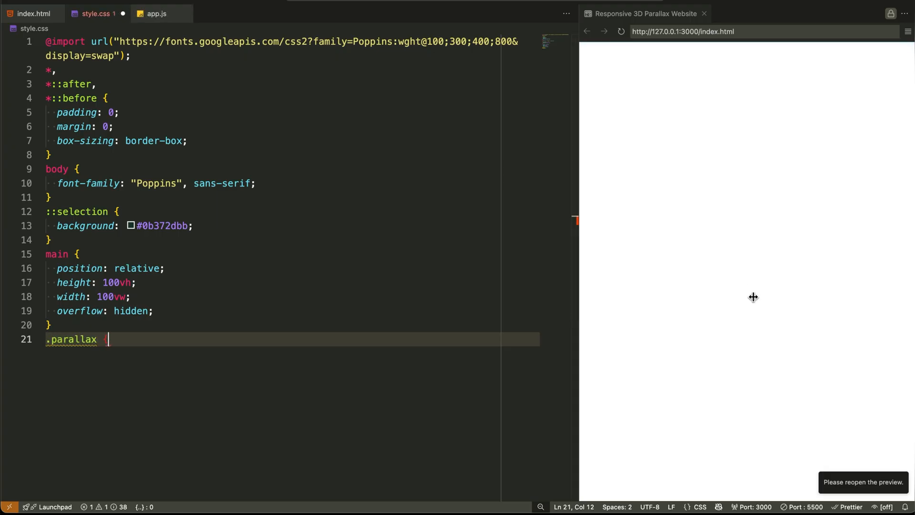
pyautogui.write('pointer-events: non')
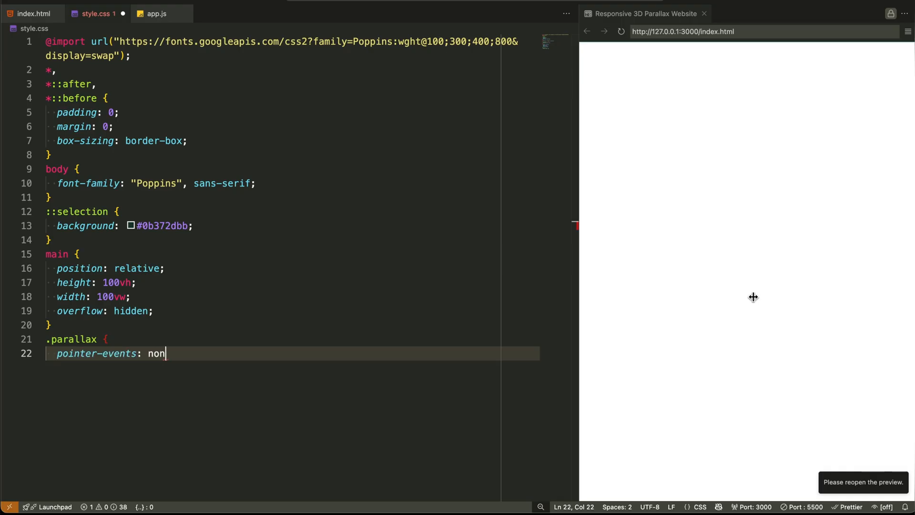
pyautogui.write('e;')
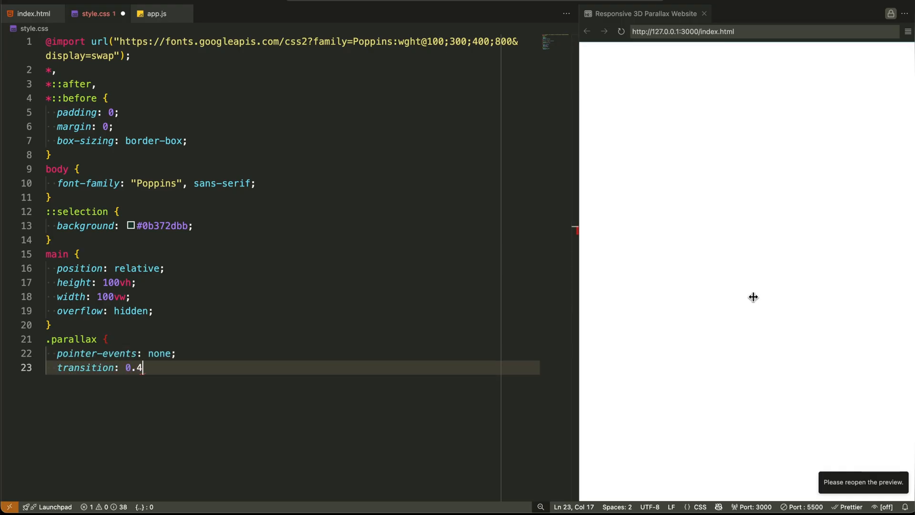
pyautogui.write('5s cubic-bezier(cu')
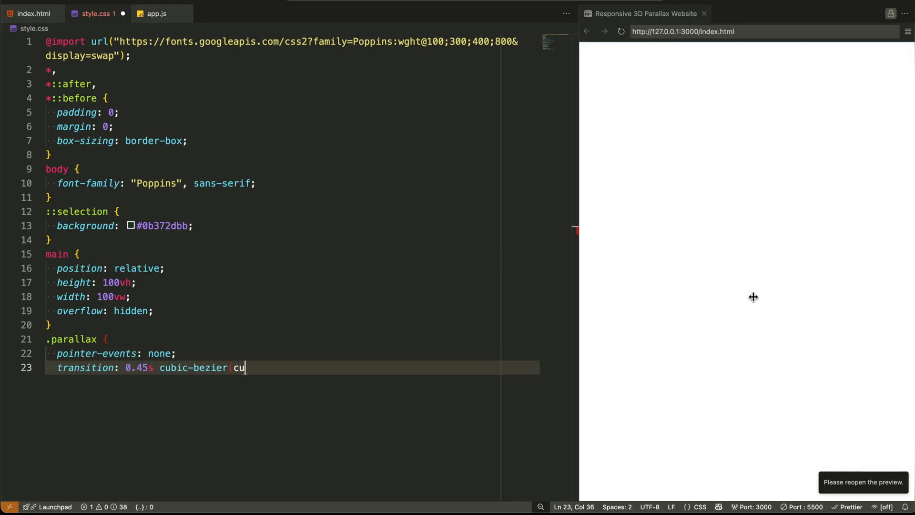
pyautogui.write('bic-bezier(0.2, 0.49, 0.32, 0.94));')
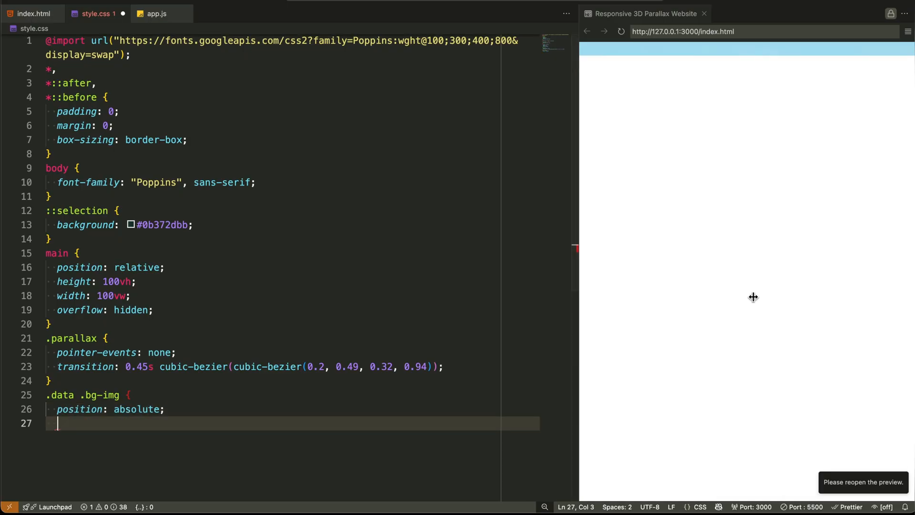
# Step: Give .bg-img width 3200px, top calc(50% - 390px) and left calc(50% + 50px)
pyautogui.write('width: 3200px;')
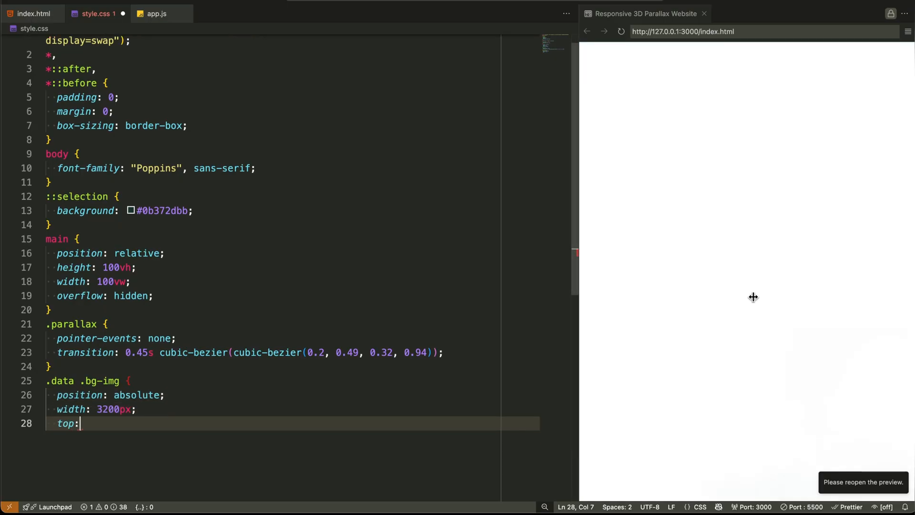
pyautogui.write('calc(50% - 390px);')
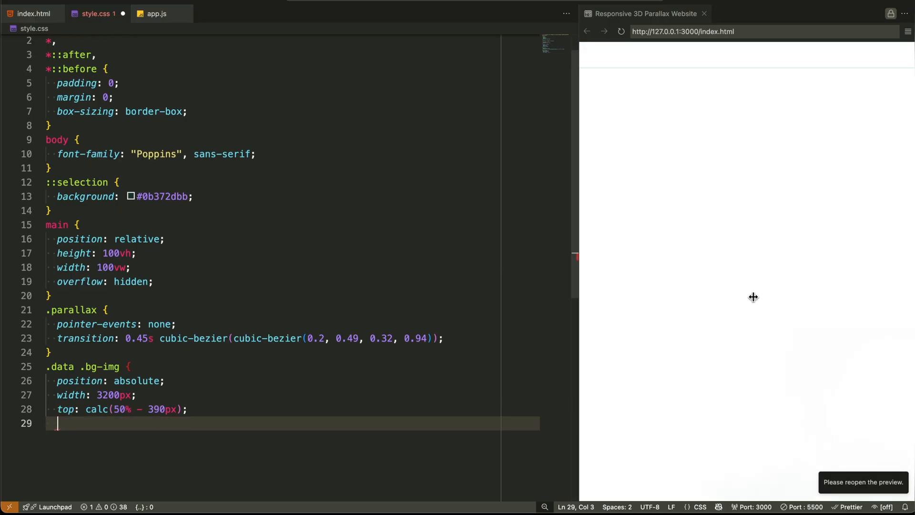
pyautogui.write('left: calc(50% + 50px);')
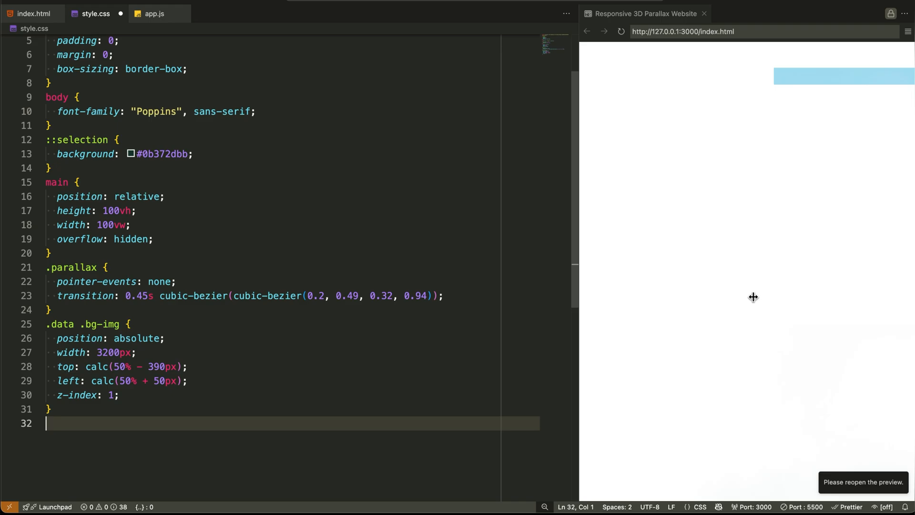
# Step: Position fog-7 absolutely and size the following layers at 910px and 650px widths with their offsets
pyautogui.write('.dat')
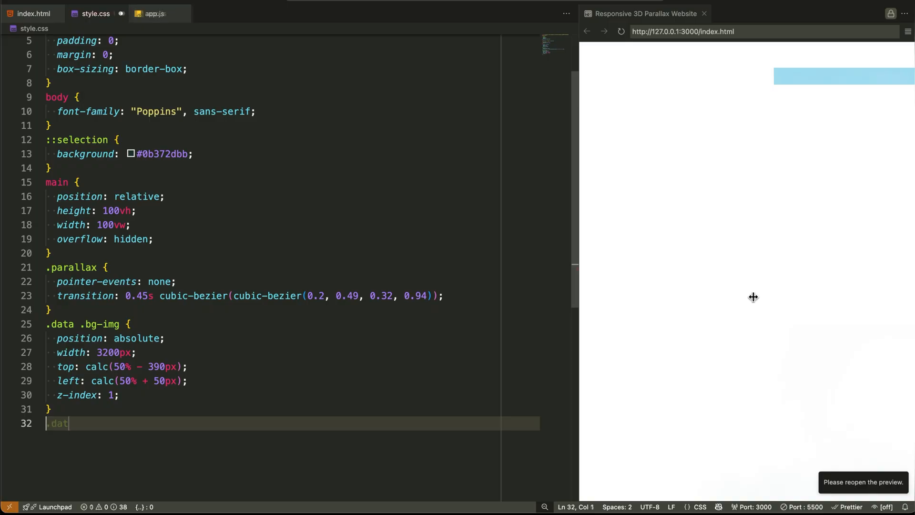
pyautogui.write('.data .fog-7 {\\n  position: absolute;\\n  width:')
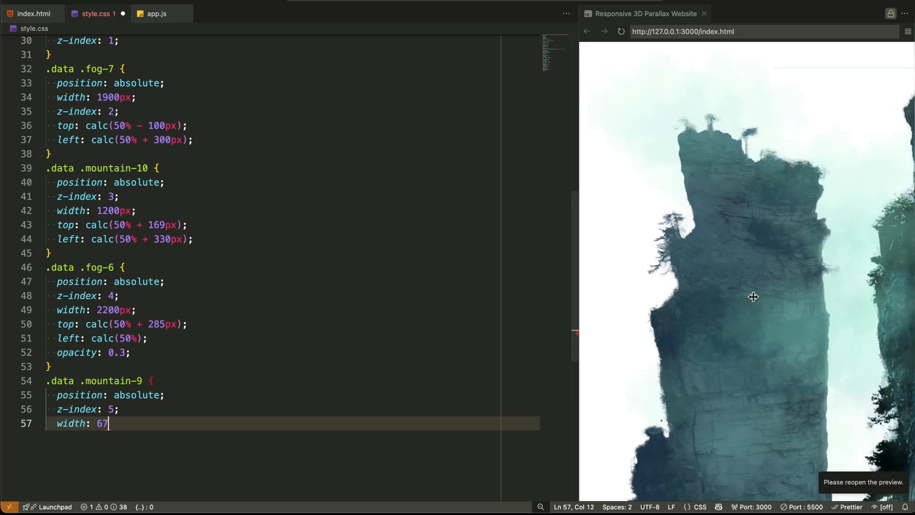
pyautogui.write('0px;')
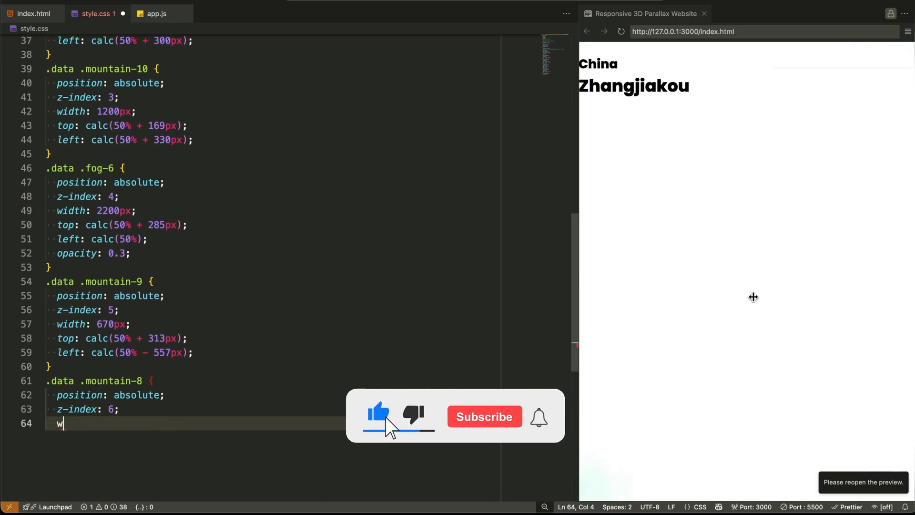
pyautogui.write('width: 910px;')
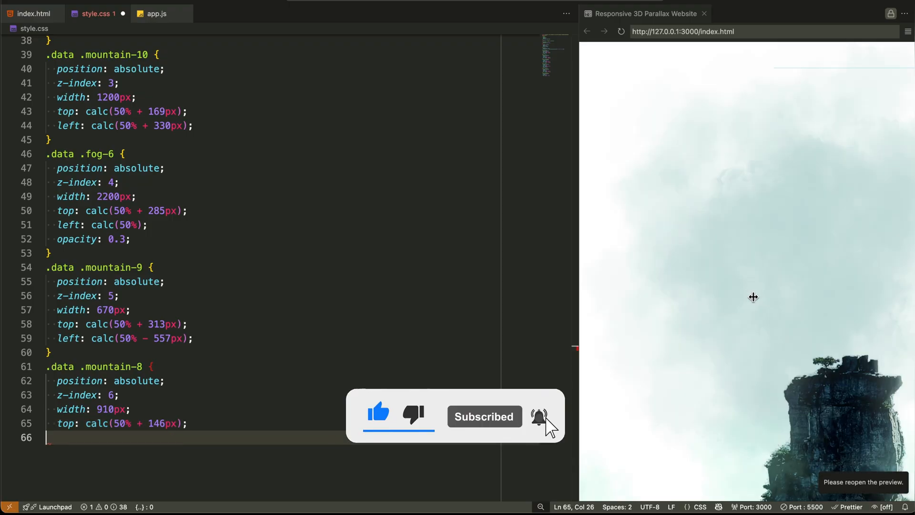
pyautogui.write('.data .fog-5 {')
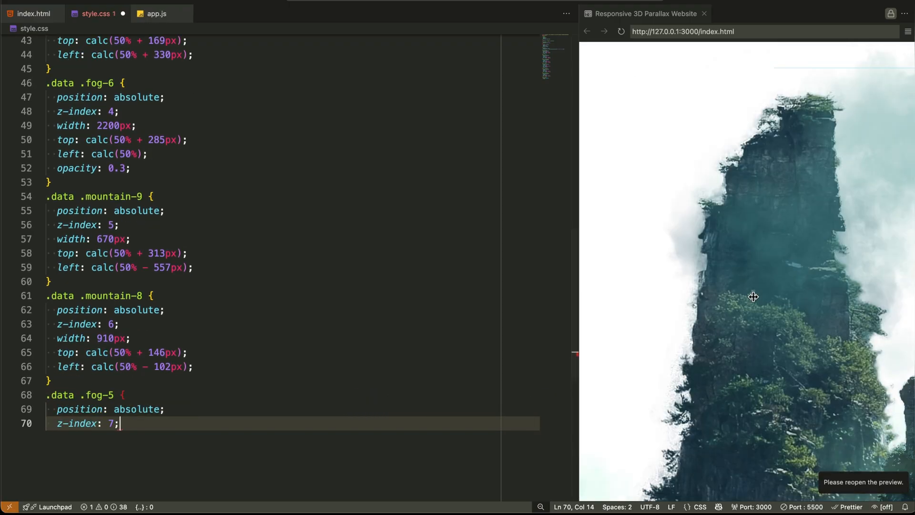
pyautogui.write('width: 650px;')
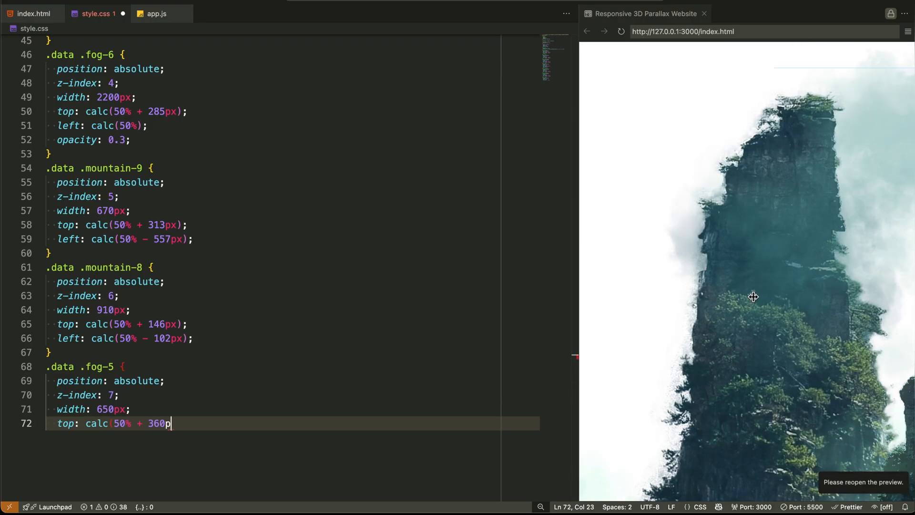
pyautogui.write('px;')
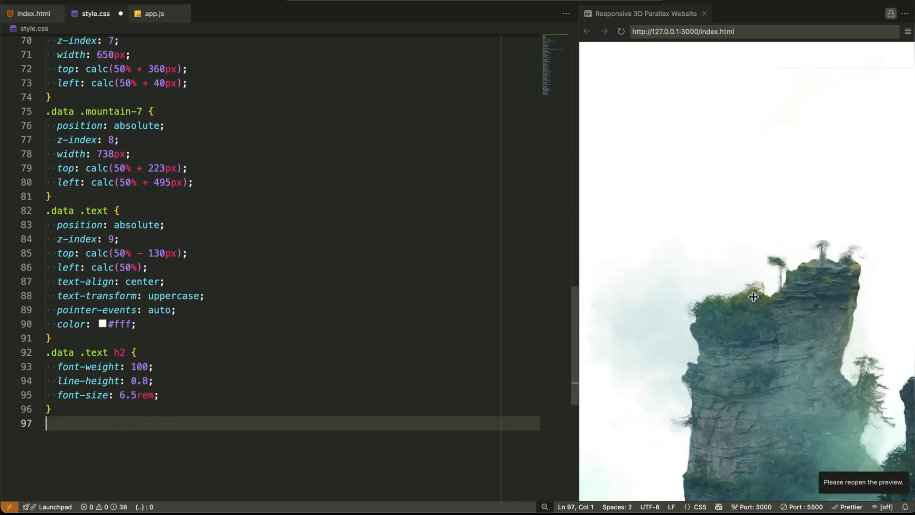
# Step: Finish the remaining layers with z-index 19, left calc(100% - 355px) and 100px offsets, then begin .vignette
pyautogui.write('fog-2 {')
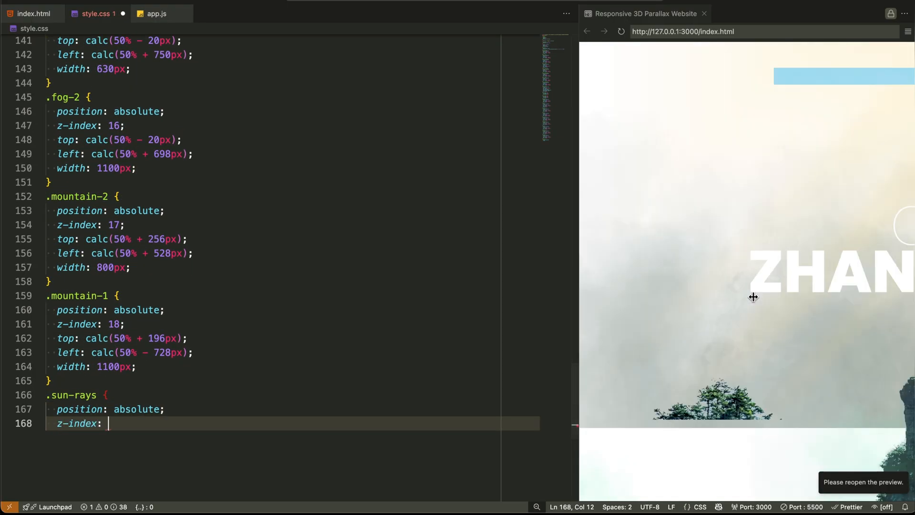
pyautogui.write('19;')
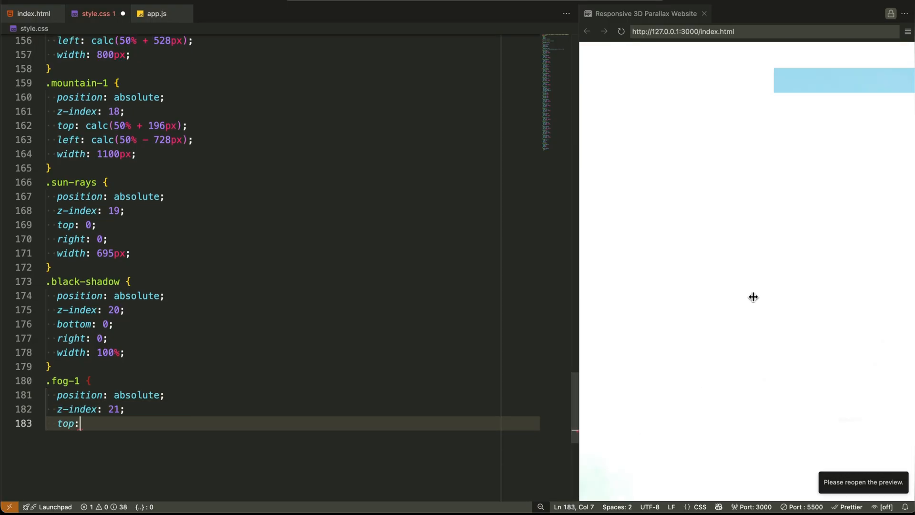
pyautogui.write('calc(100% - 355px);')
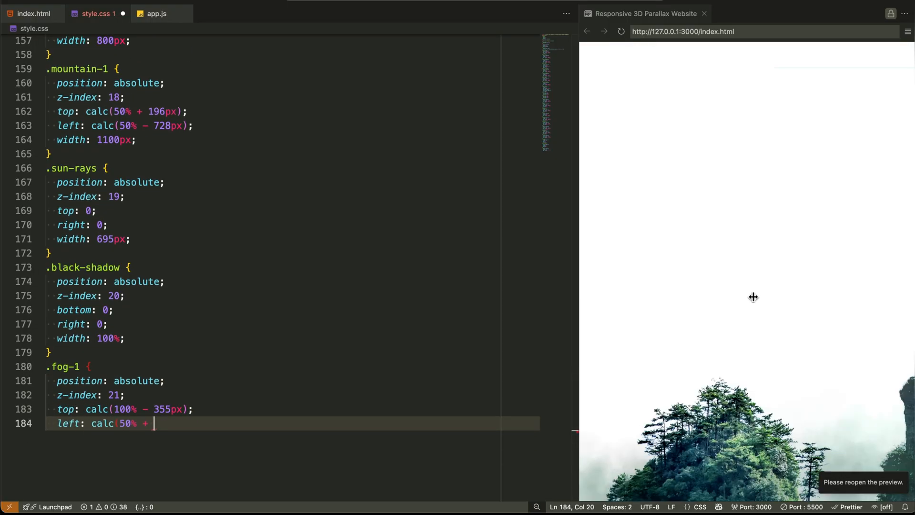
pyautogui.write('100px);')
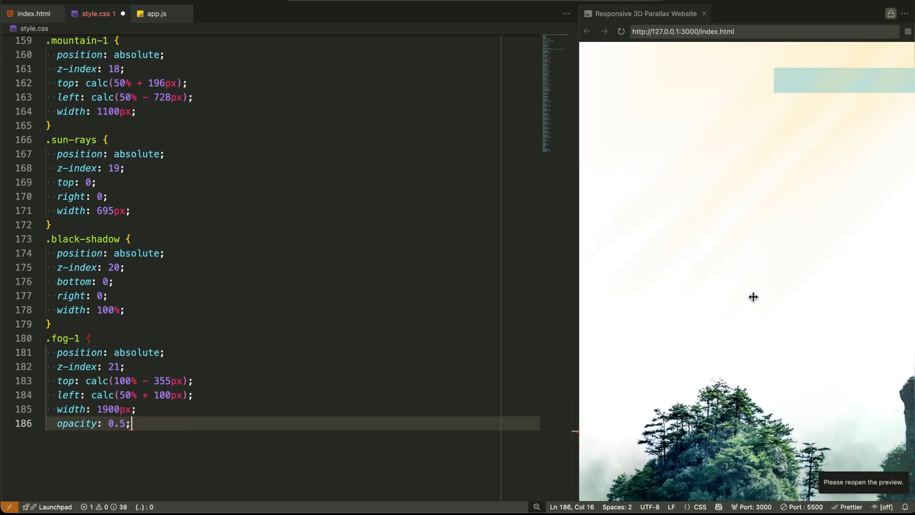
pyautogui.write('.vignette {')
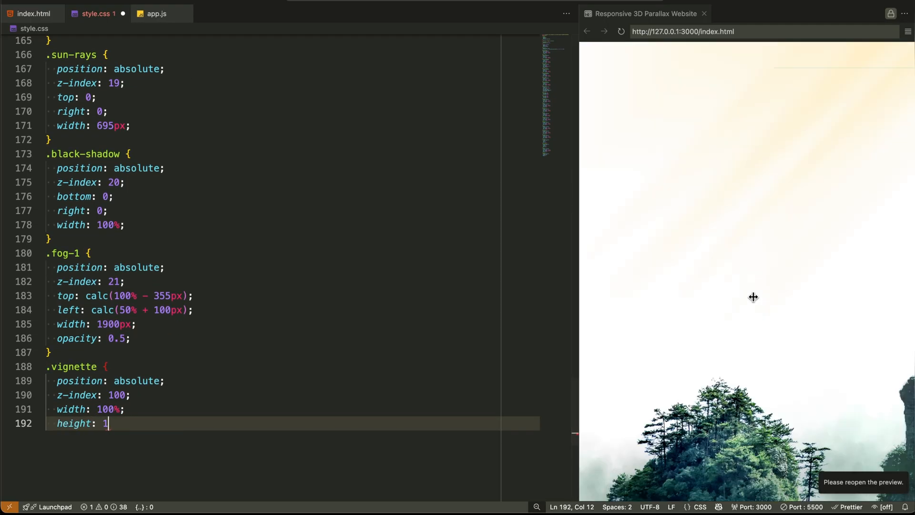
# Step: Give .vignette 100% size and a radial-gradient from transparent at 65% to rgba black 0.7
pyautogui.write('00%;')
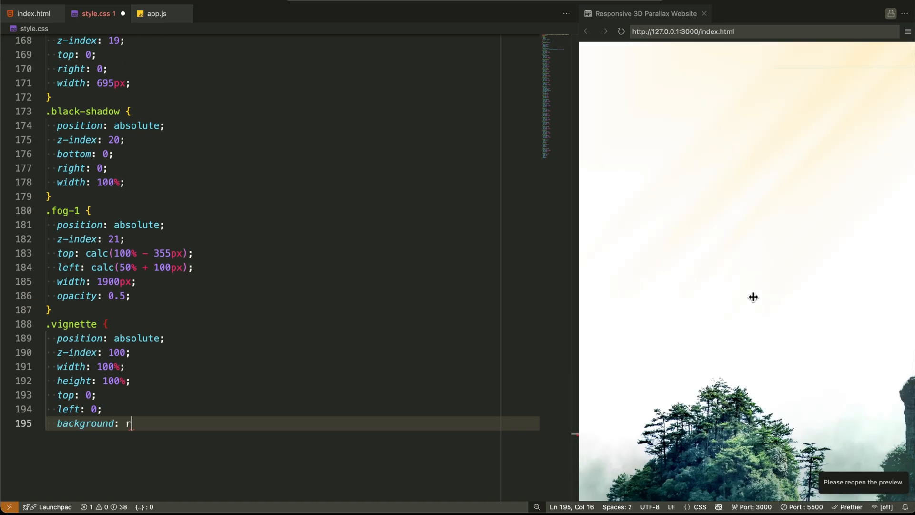
pyautogui.write('adial-gradient(')
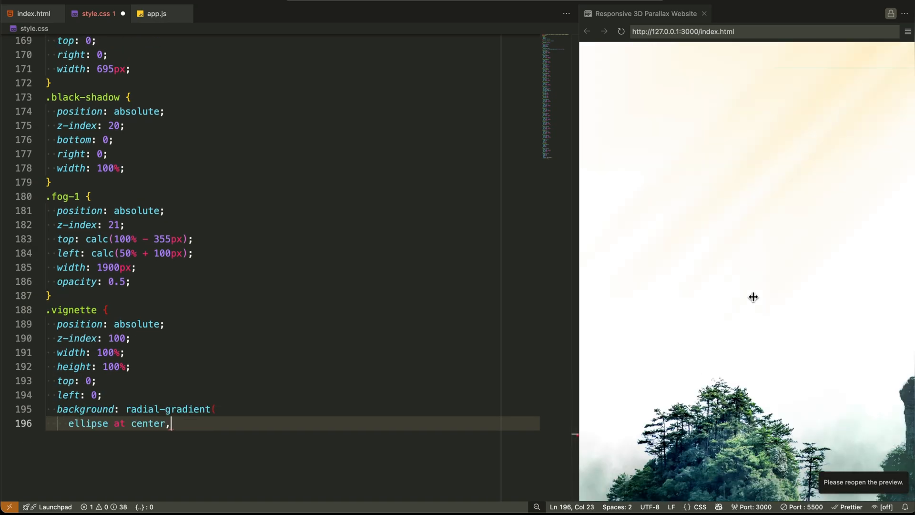
pyautogui.write('rgba(0, 0, 0, 0) 65%,')
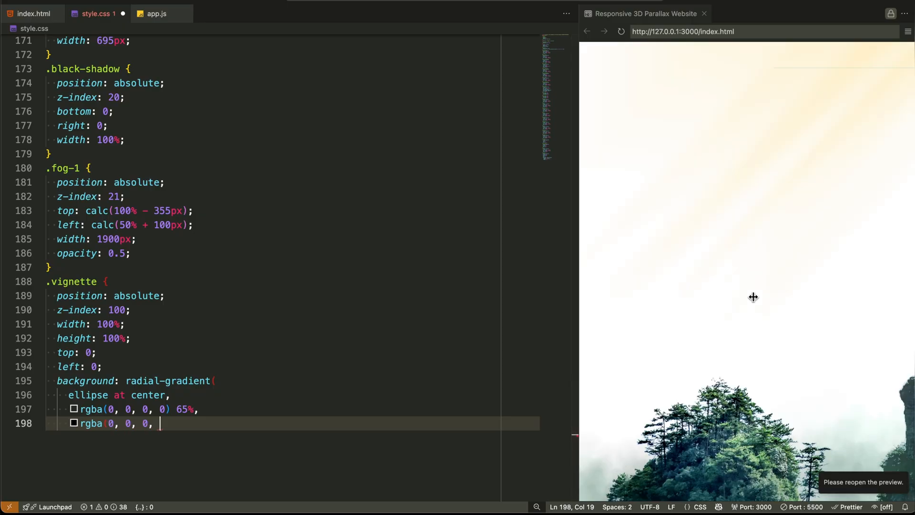
pyautogui.write('0.7)')
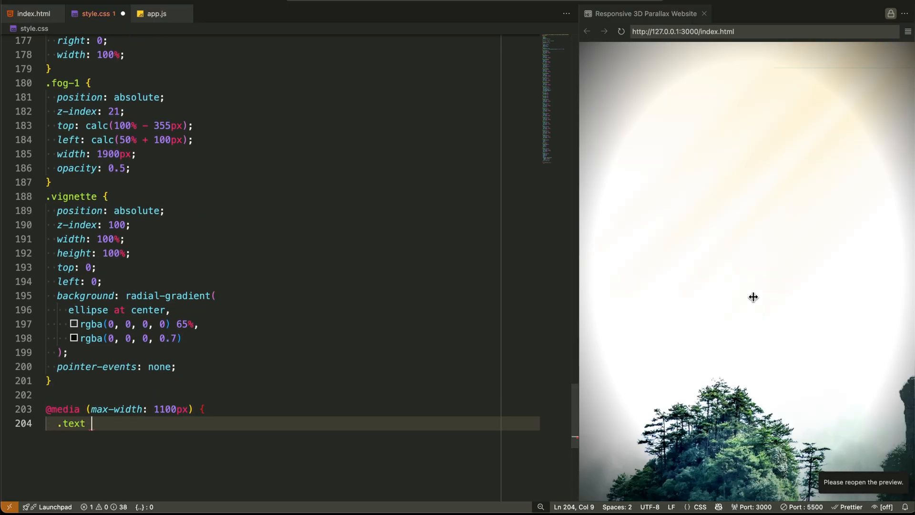
# Step: Add media-query rules resizing .text h1, .text h2 and search links to 0.85rem
pyautogui.write('h1 {')
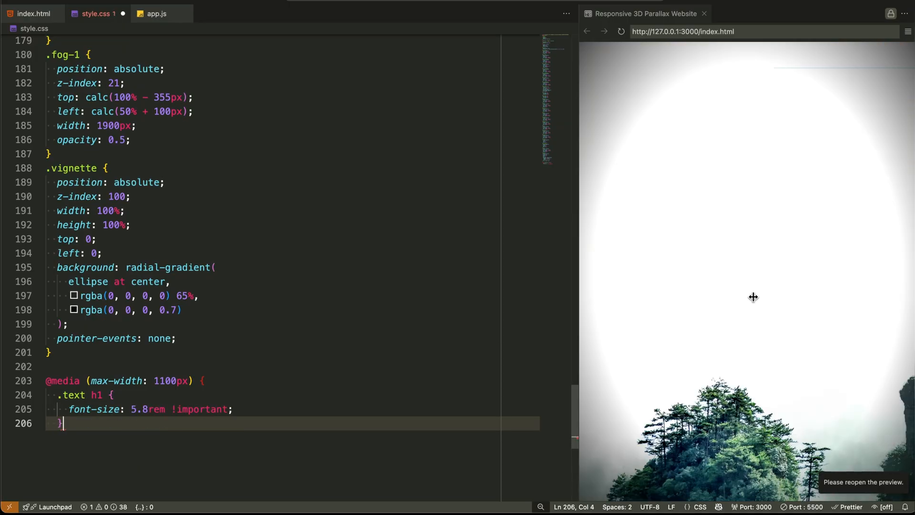
pyautogui.write('.text h2 {')
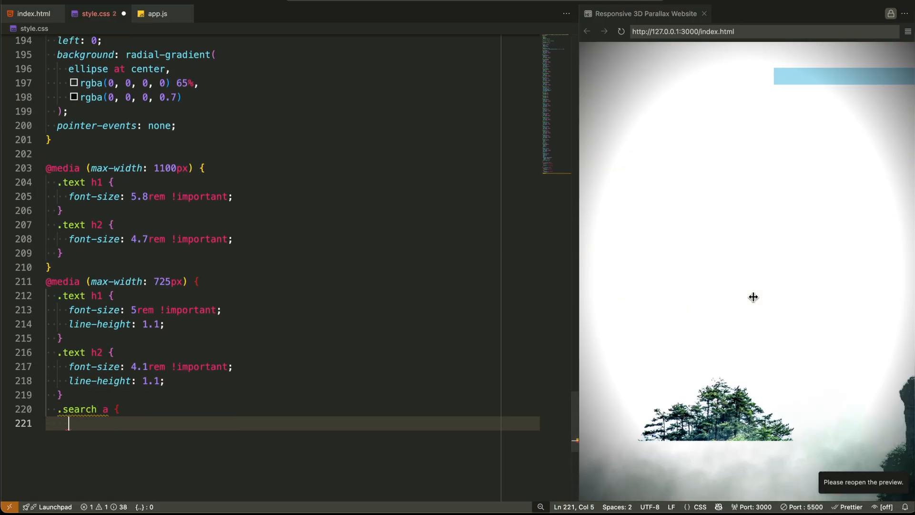
pyautogui.write('font-size: 0.85rem;')
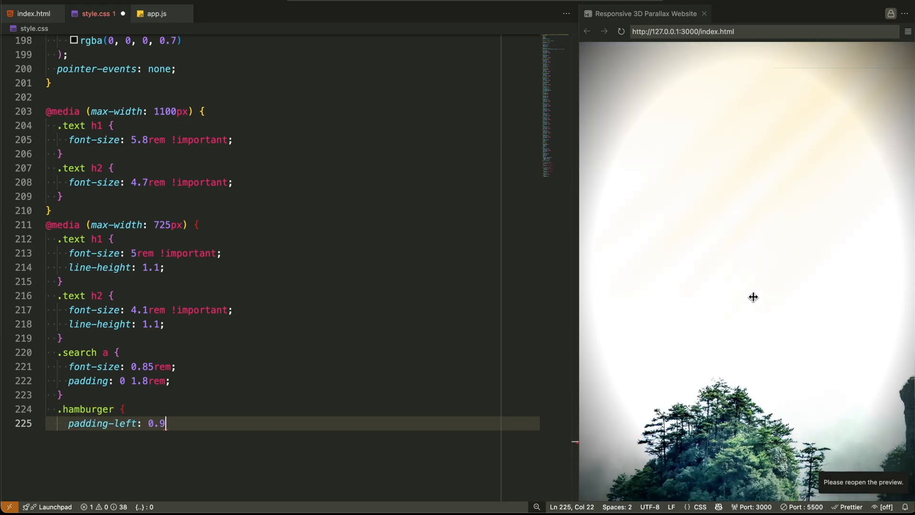
pyautogui.write('rem;')
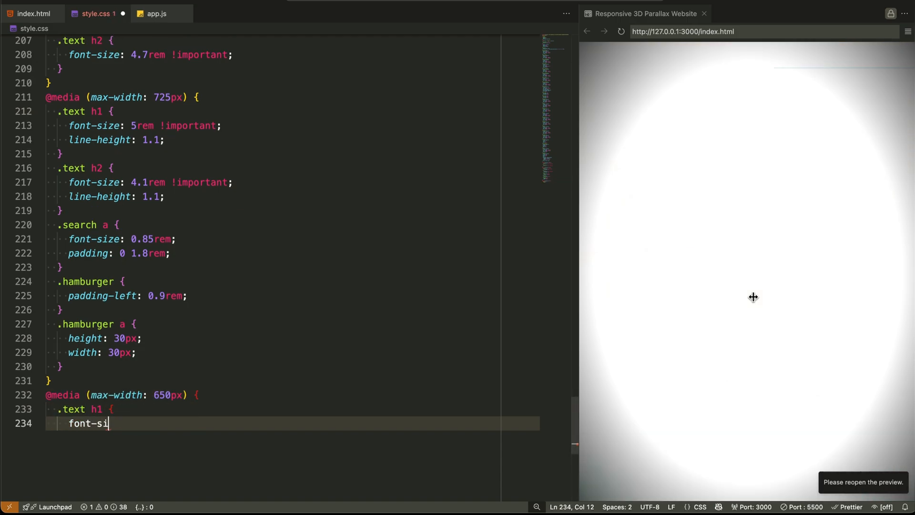
# Step: Shrink headings further to 3.3rem and 2.6rem !important in the smaller breakpoints
pyautogui.write('ze: 3.3rem !important;')
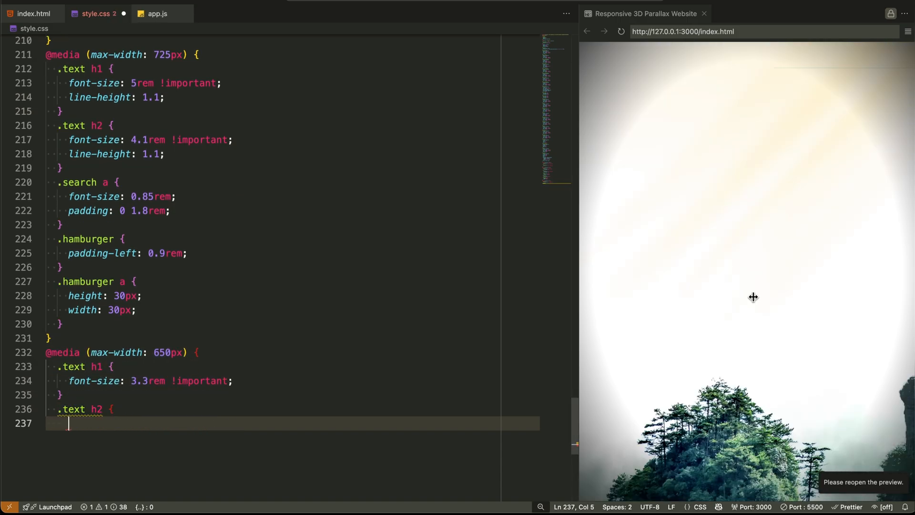
pyautogui.write('font-size: 2.6rem !important;')
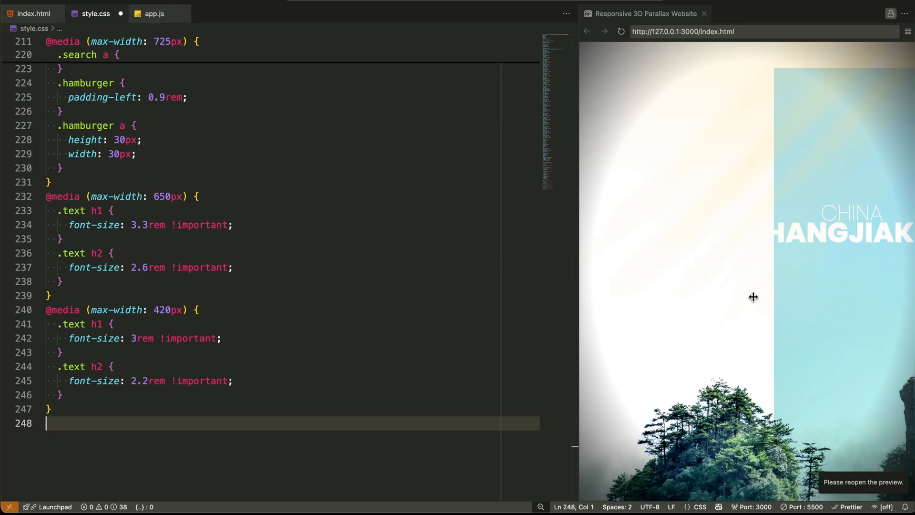
pyautogui.moveTo(668, 209)
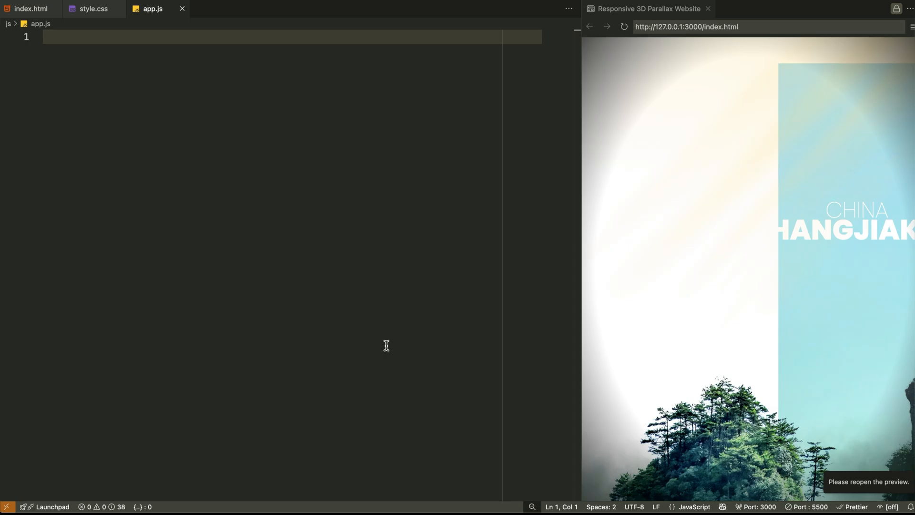
# Step: Declare parallax_el via querySelectorAll(".parallax"), main, and xValue, yValue, rotateDegree at 0
pyautogui.write('const parallax_el = documen')
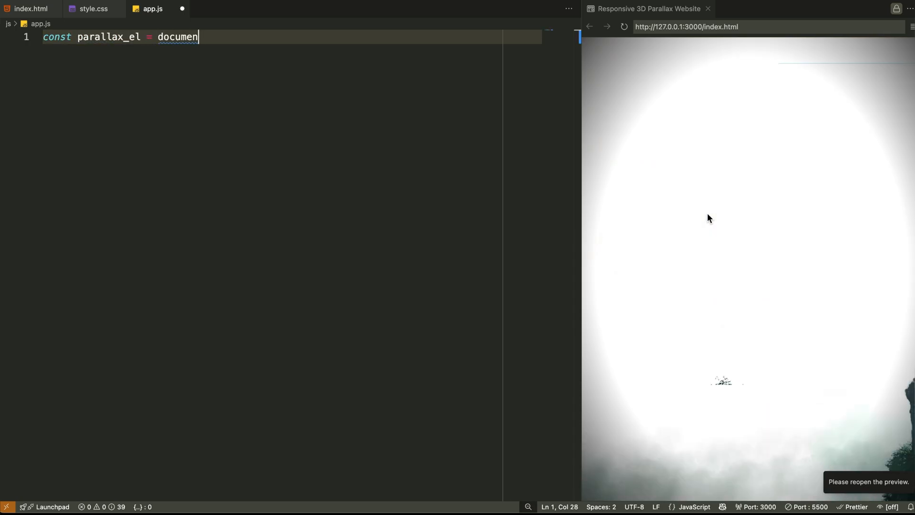
pyautogui.write('.querySelectorAll')
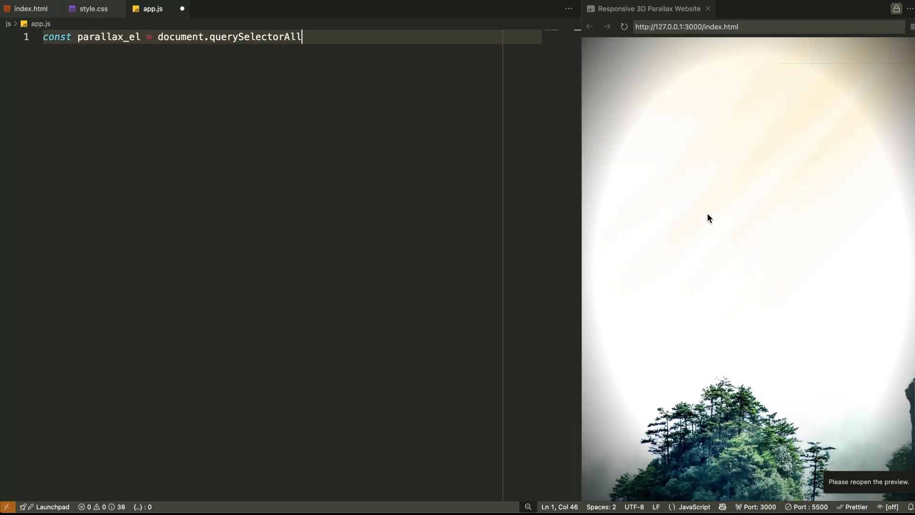
pyautogui.write('(".parallax");')
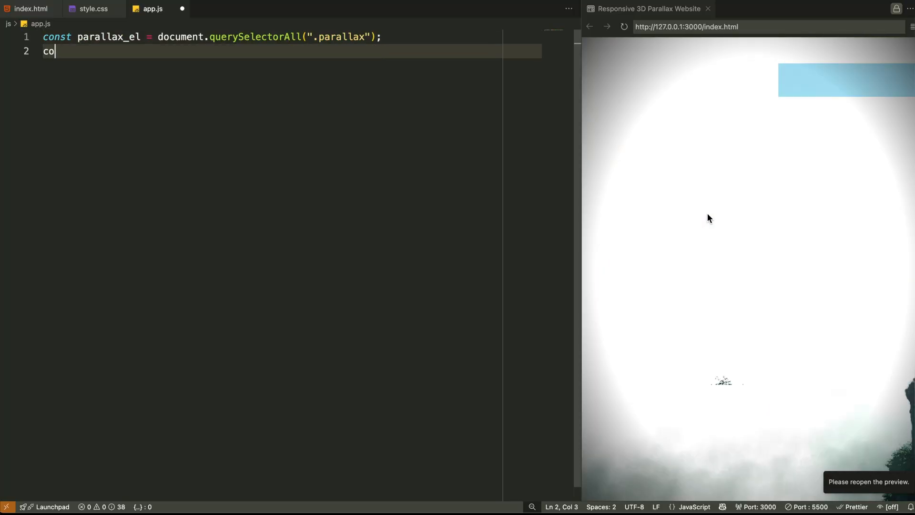
pyautogui.write('nst main = document.querySelector("#main");')
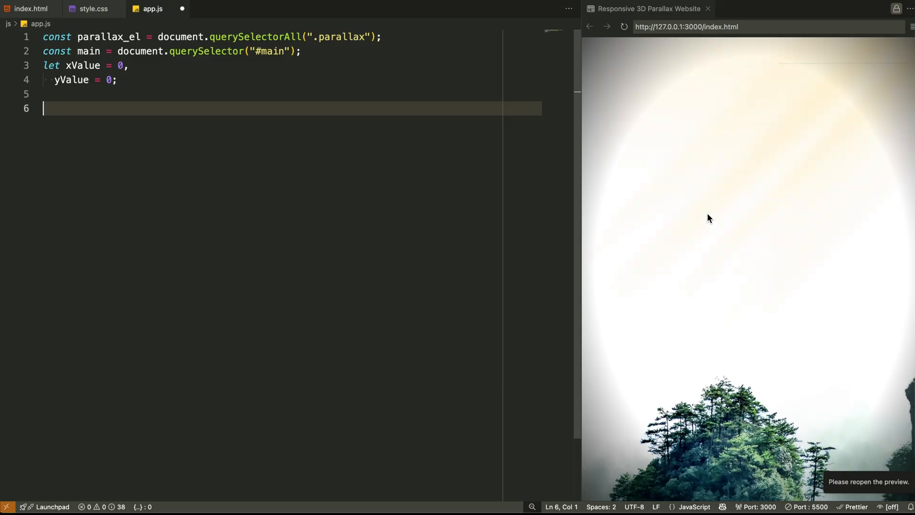
pyautogui.write('let rotateDegree = 0;')
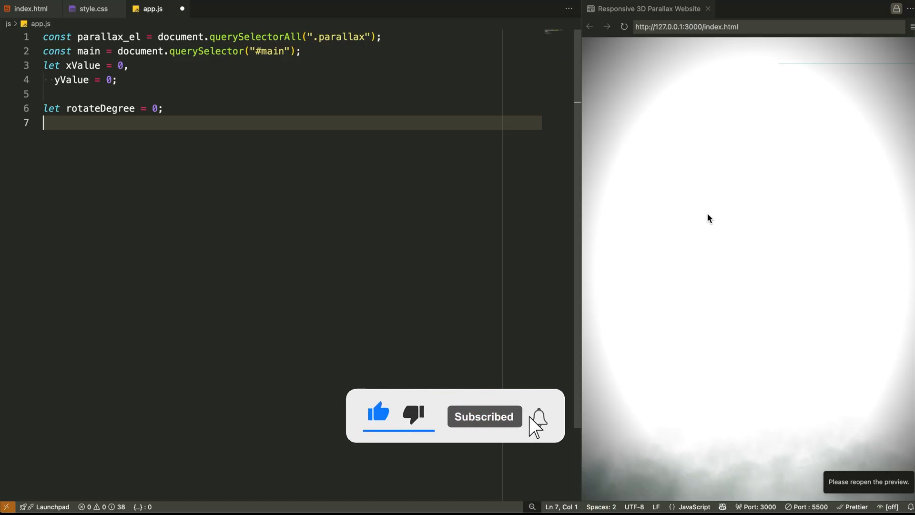
# Step: Start function update reading speedx, speedy, speedz and rotation from each element's dataset
pyautogui.click(537, 417)
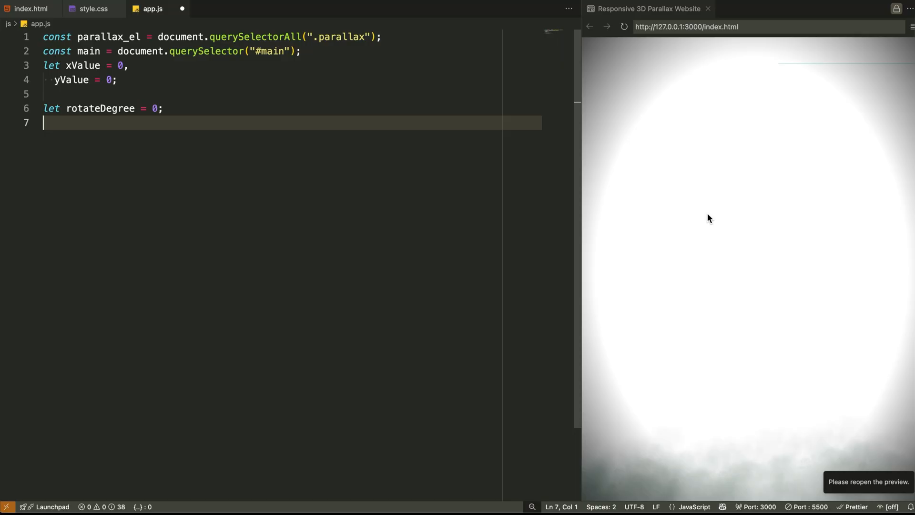
pyautogui.write('function update(cursorPosition) {')
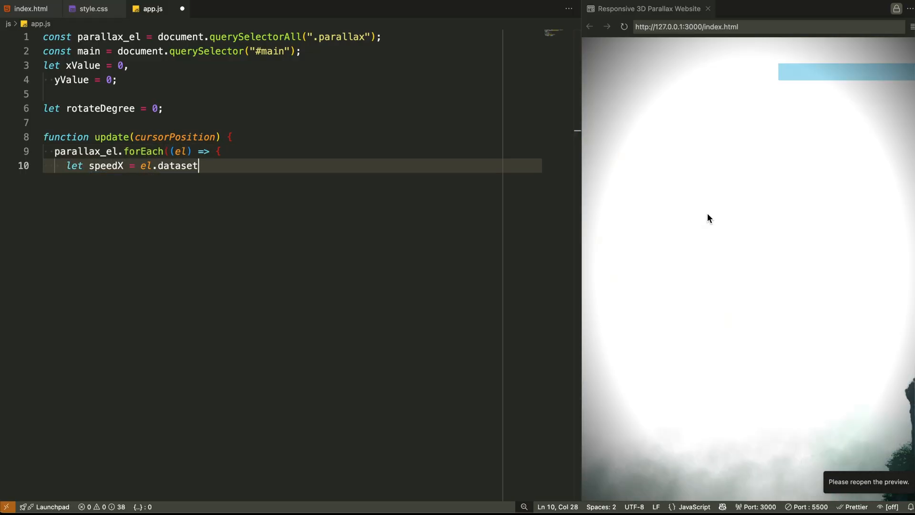
pyautogui.write('.speedx;')
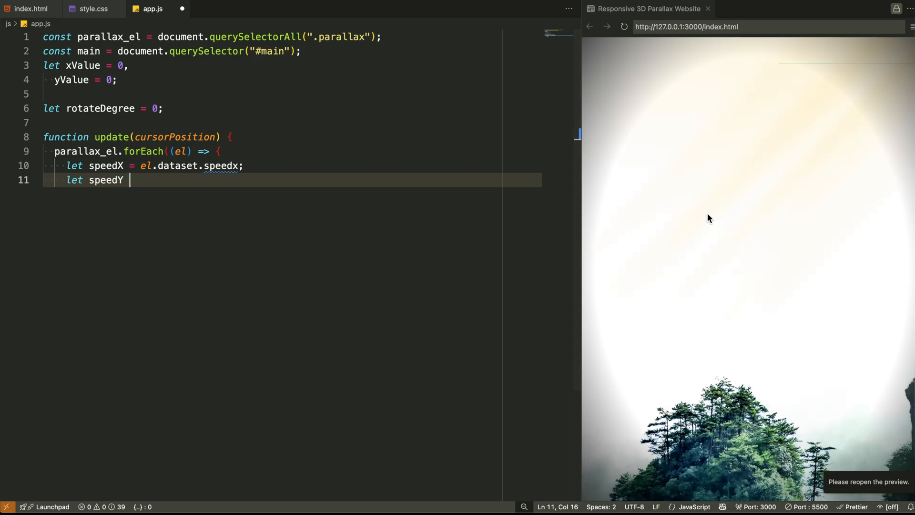
pyautogui.write('= el.dataset.speedy;')
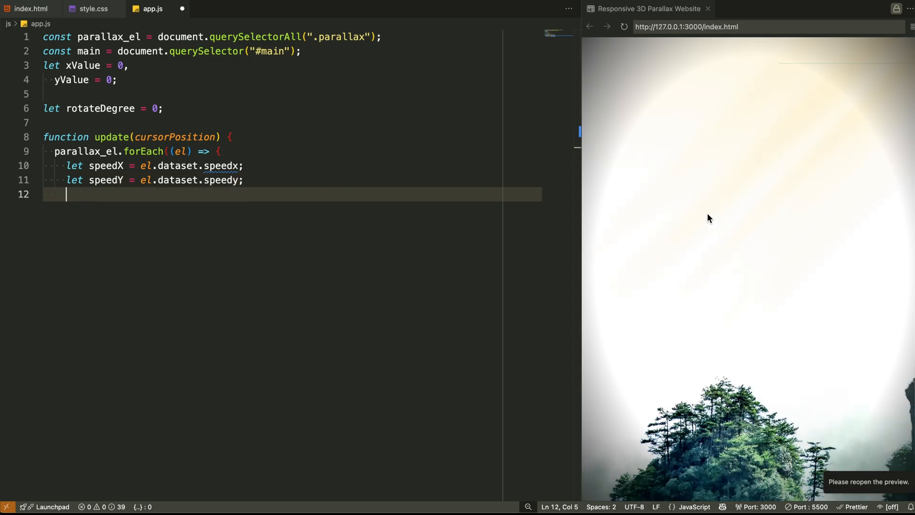
pyautogui.write('let speedZ = el.')
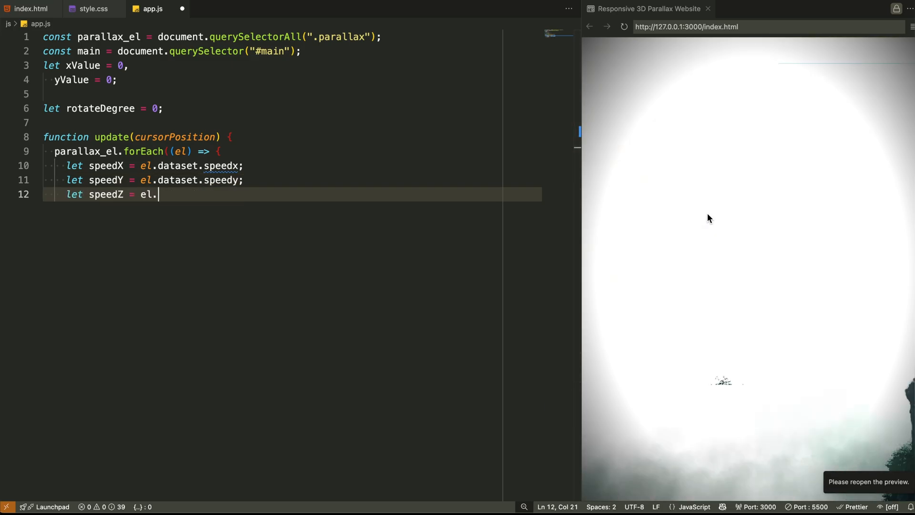
pyautogui.write('dataset.speedz;')
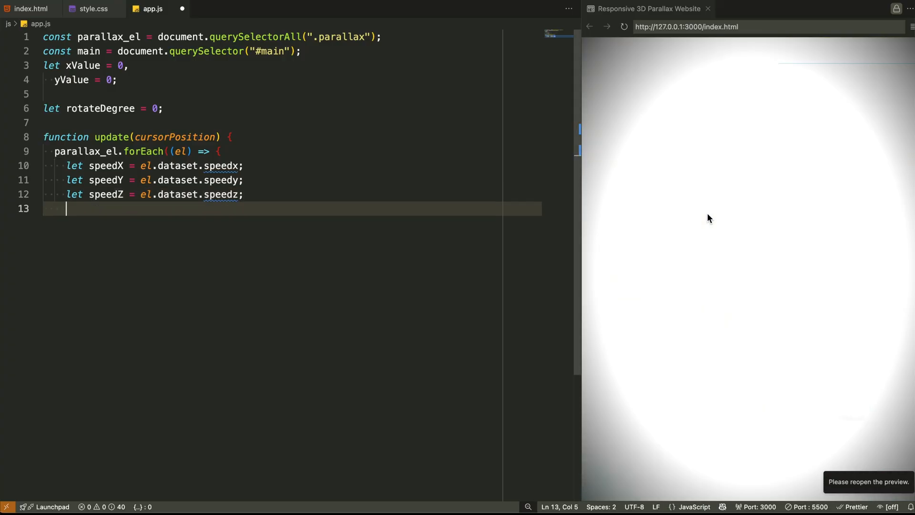
pyautogui.write('let rotationSpeed =')
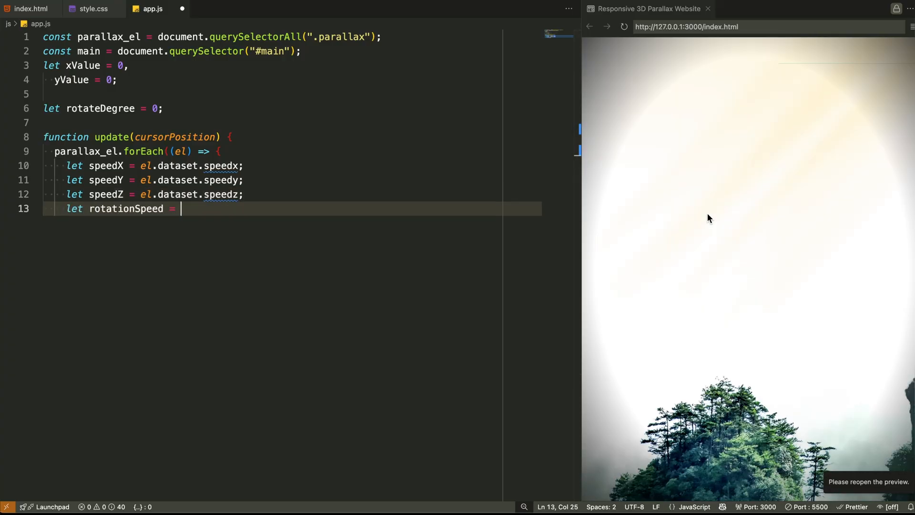
pyautogui.write('el.dataset.rotation;')
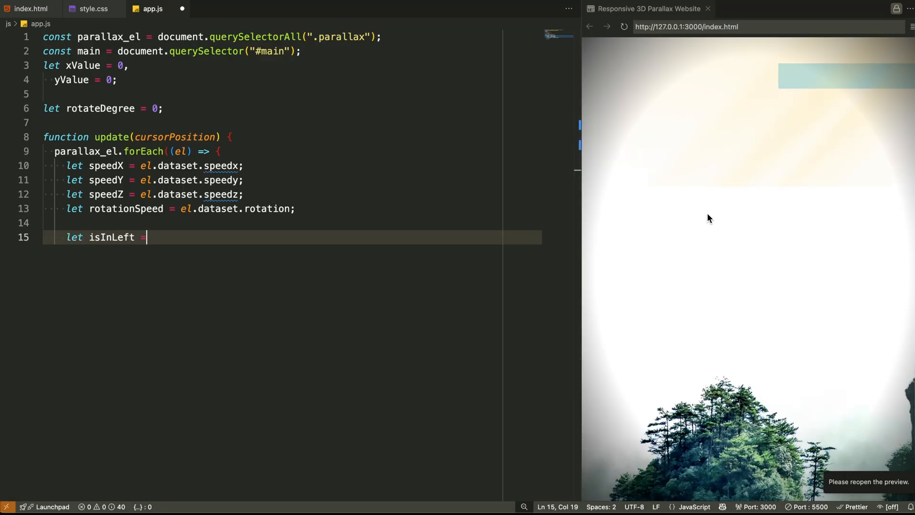
# Step: Compute isInLeft from the element's left versus half window width, and zValue from cursorPosition
pyautogui.write('parseFloat(getCom')
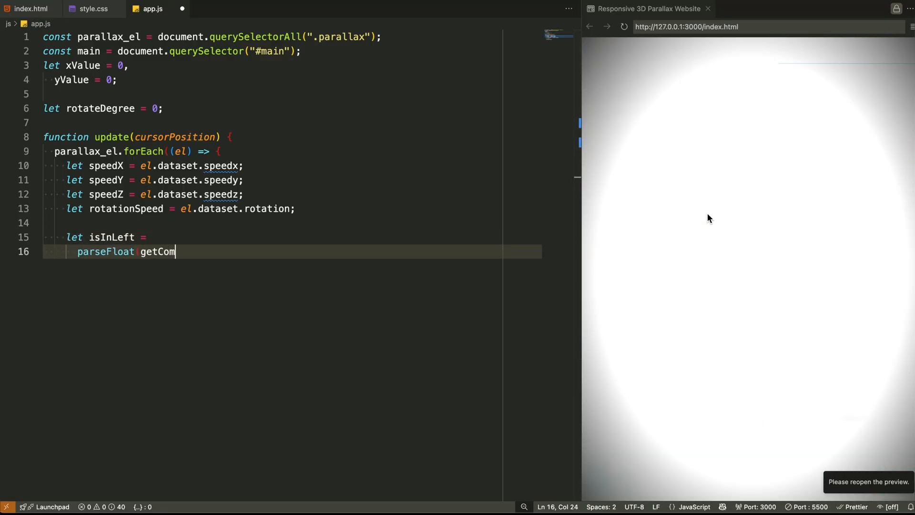
pyautogui.write('putedStyle(el).left)')
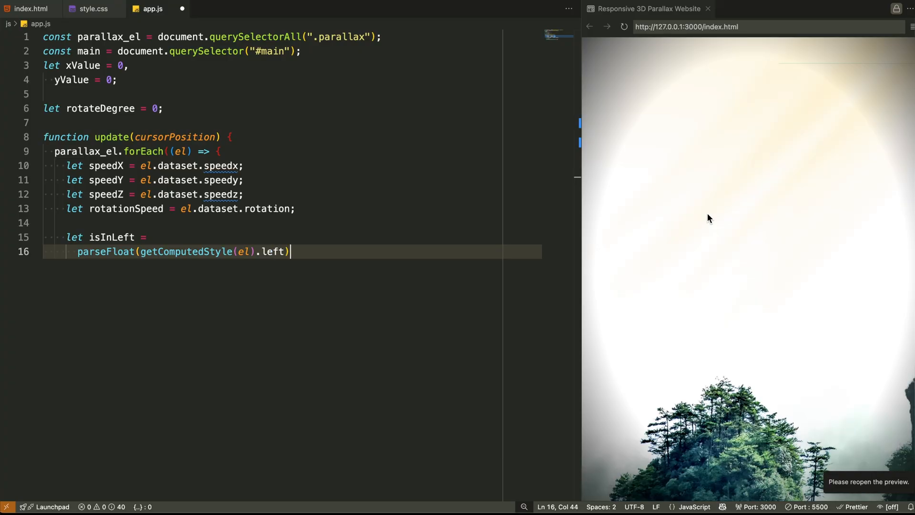
pyautogui.write('< window.innerWi')
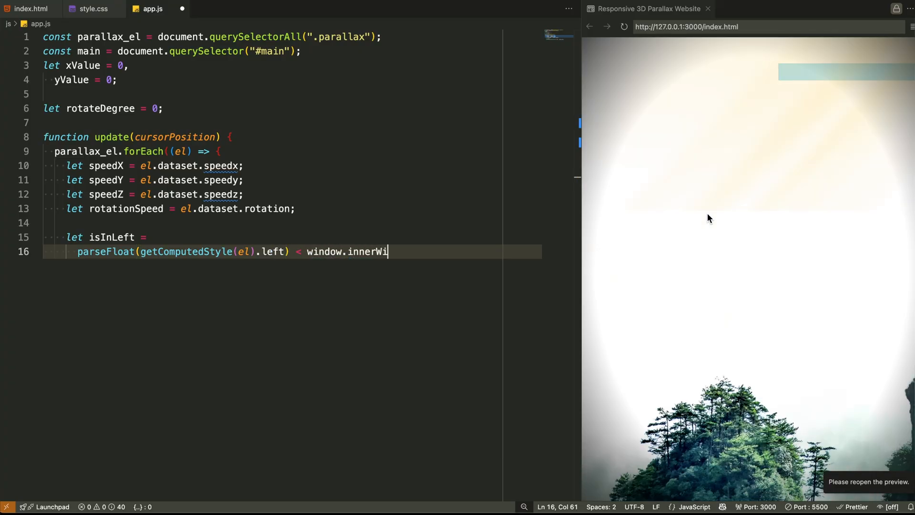
pyautogui.write('dth / 2 ? 1 : -1;')
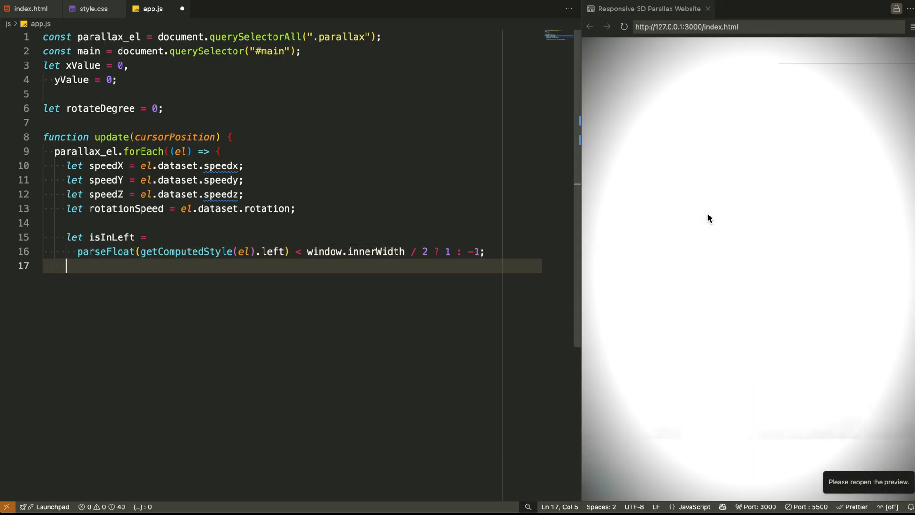
pyautogui.write('let zValue =')
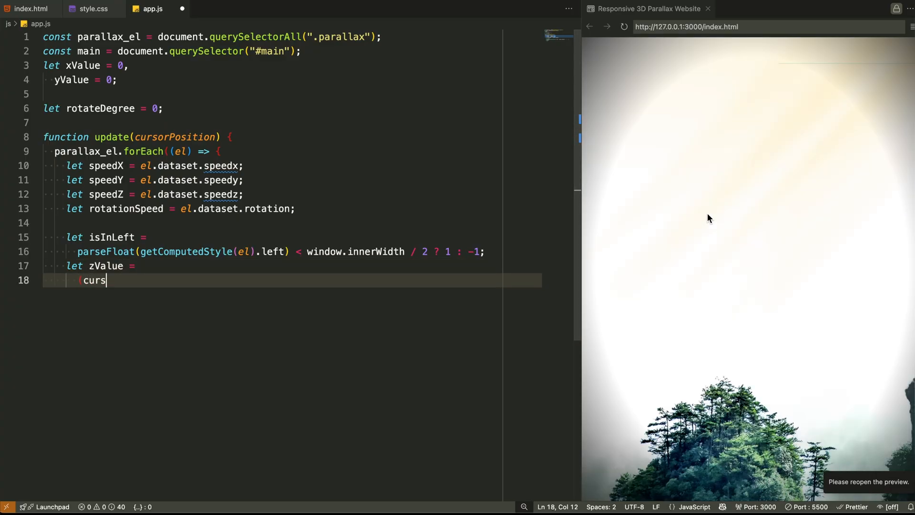
pyautogui.write('orPosition - parseF')
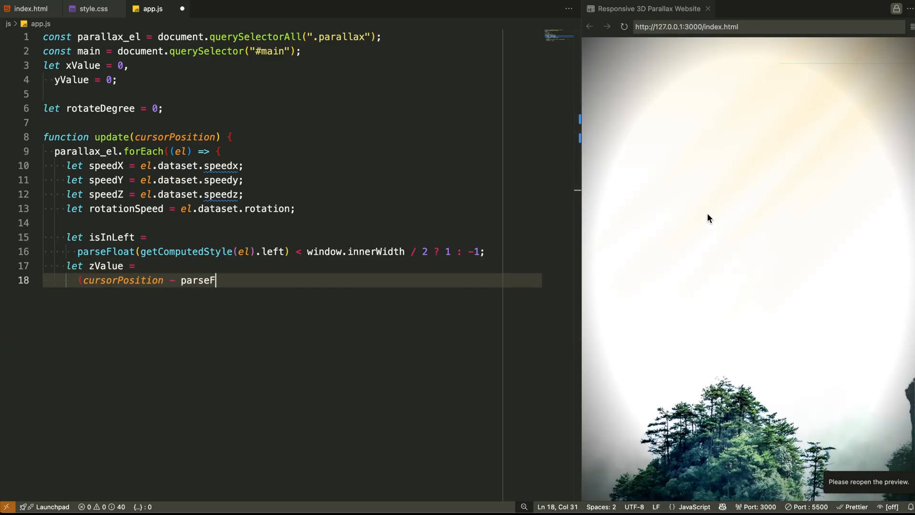
pyautogui.write('loat(getComputedStyl')
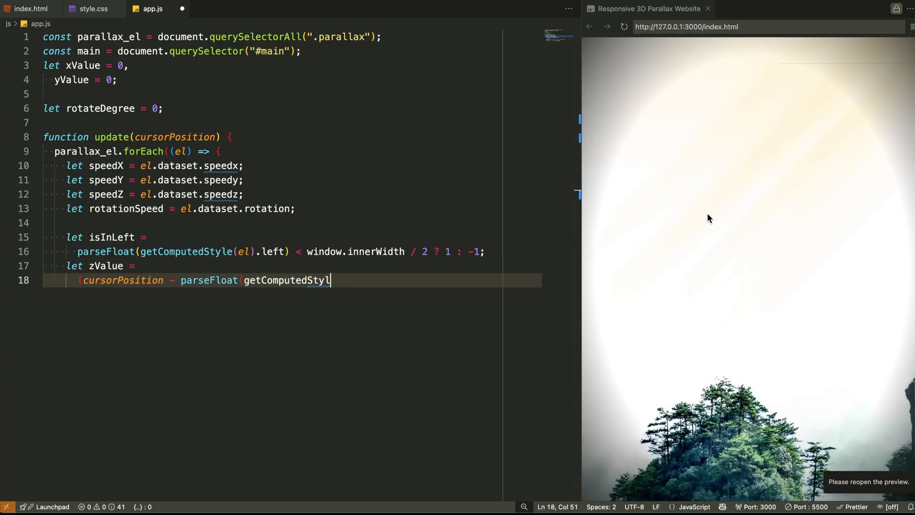
pyautogui.write('e(el).left)) * isInLeft * 0.1;')
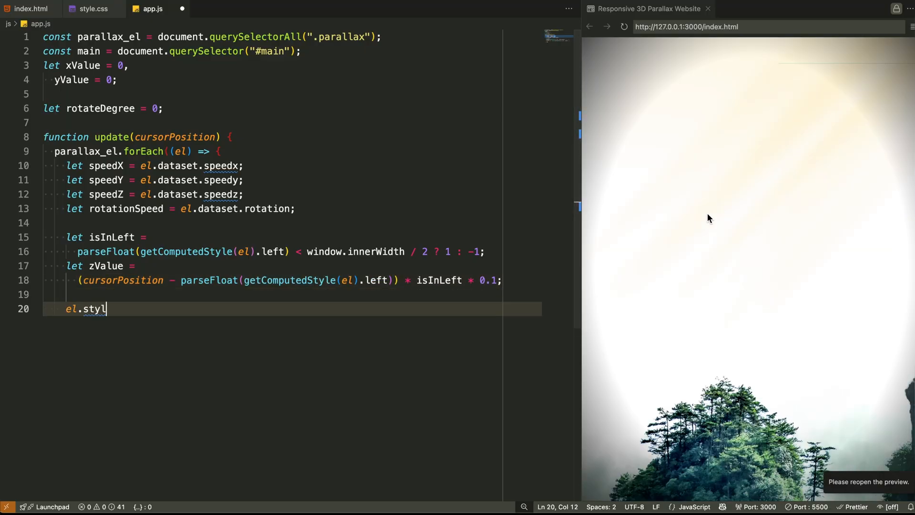
# Step: Set el.style.transform with perspective, translateZ by speedZ, rotateY, and translateX/Y calc offsets by speedX/speedY
pyautogui.write('e.transform = ` perspective(2300px) translateZ(${')
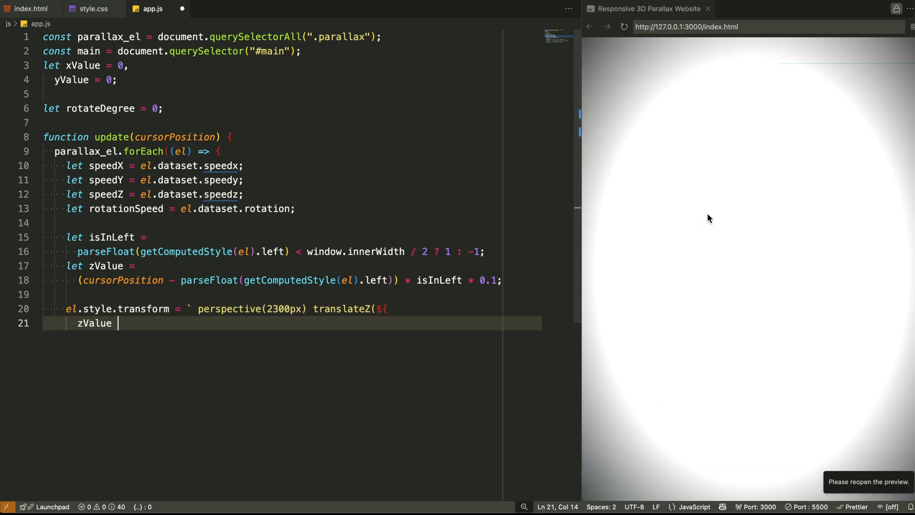
pyautogui.write('* speedZ')
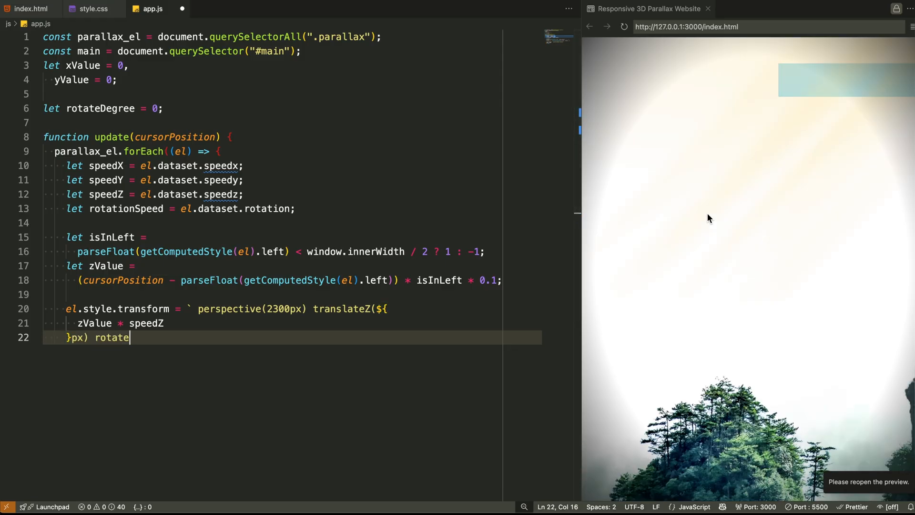
pyautogui.write('Y(${rotateDegree *')
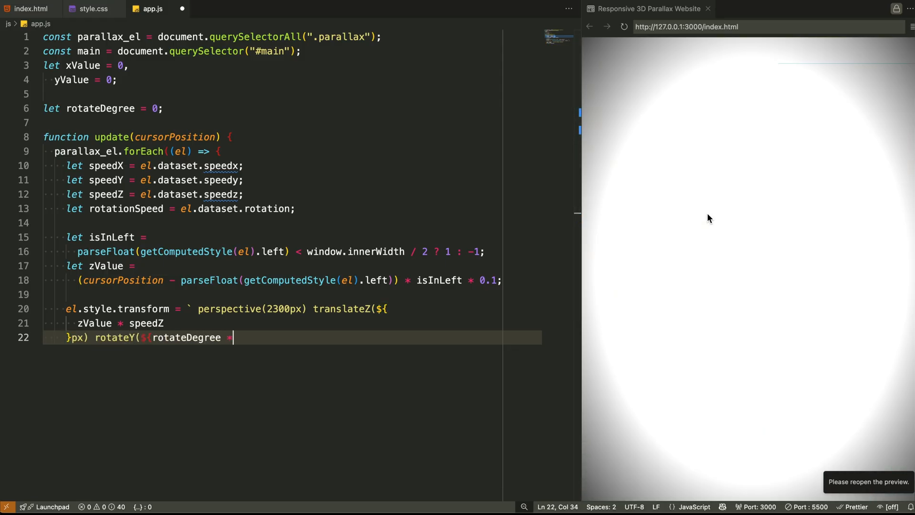
pyautogui.write('rotationSpeed}deg')
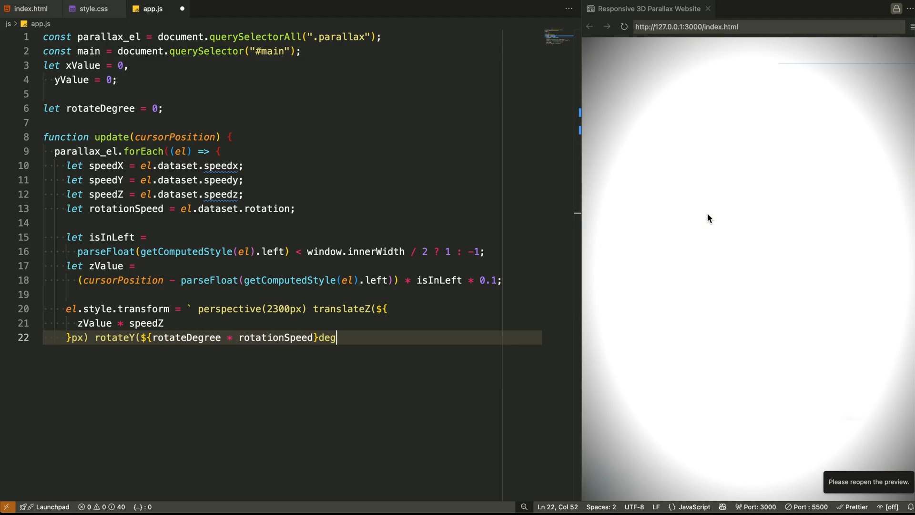
pyautogui.write('translateX(calc(-5')
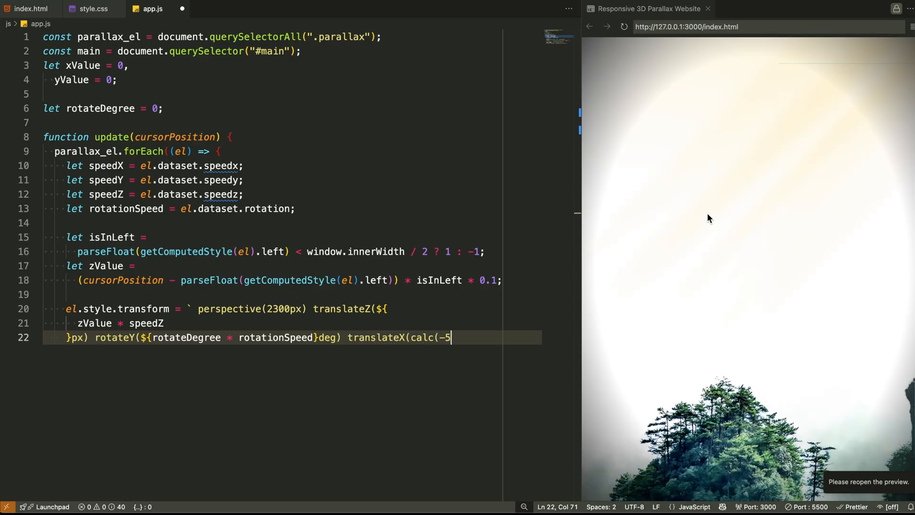
pyautogui.write('0% + ${')
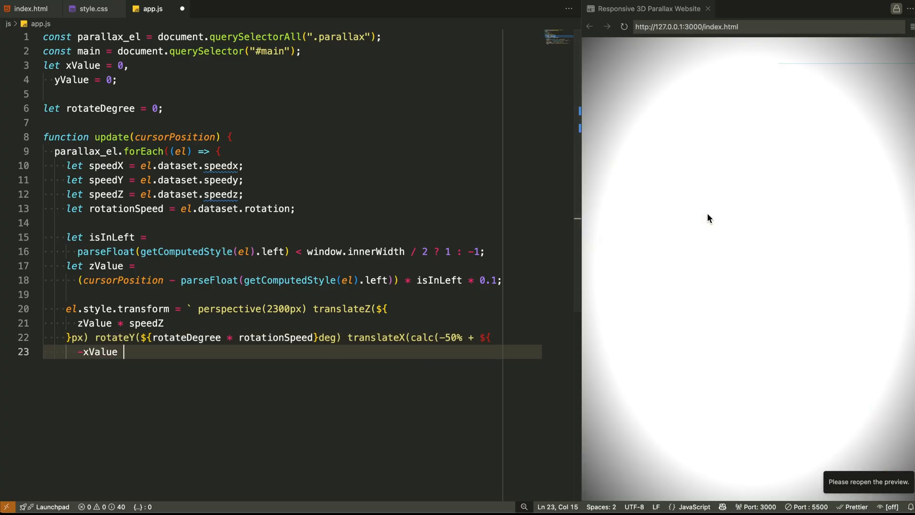
pyautogui.write('* speedX')
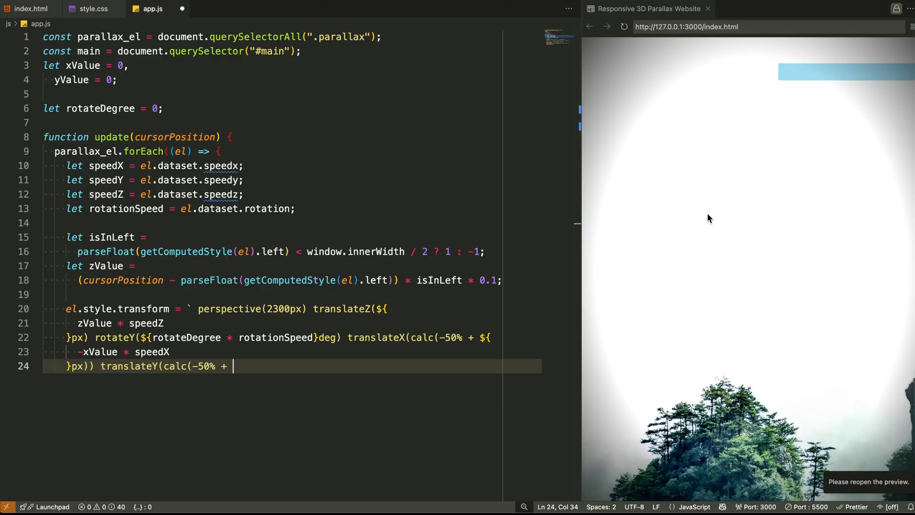
pyautogui.write('${yValue * speedY}')
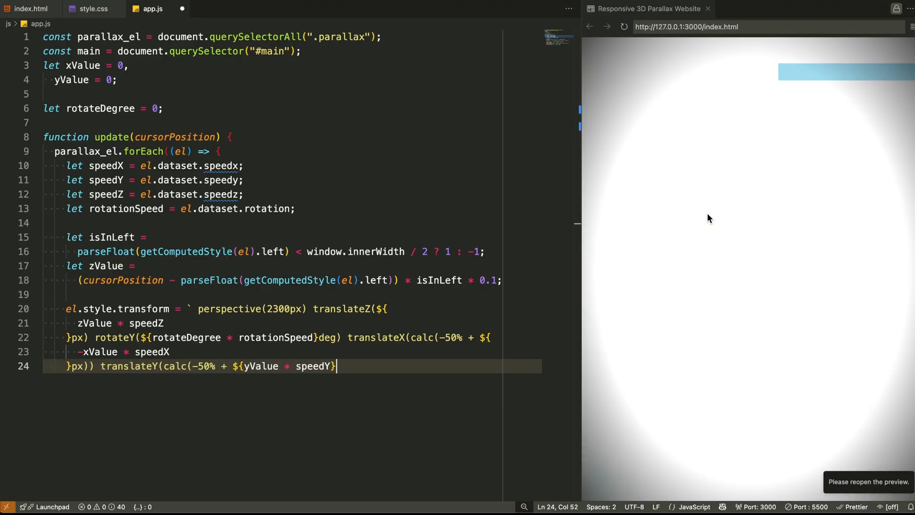
pyautogui.write('px))`;')
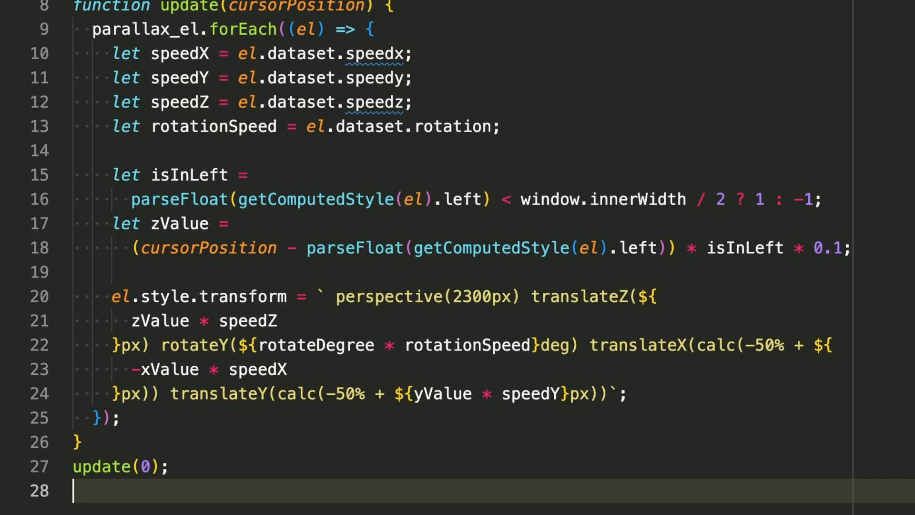
# Step: Add a mousemove listener that returns while timeline.isActive() and sets xValue from e.clientX
pyautogui.write('window.')
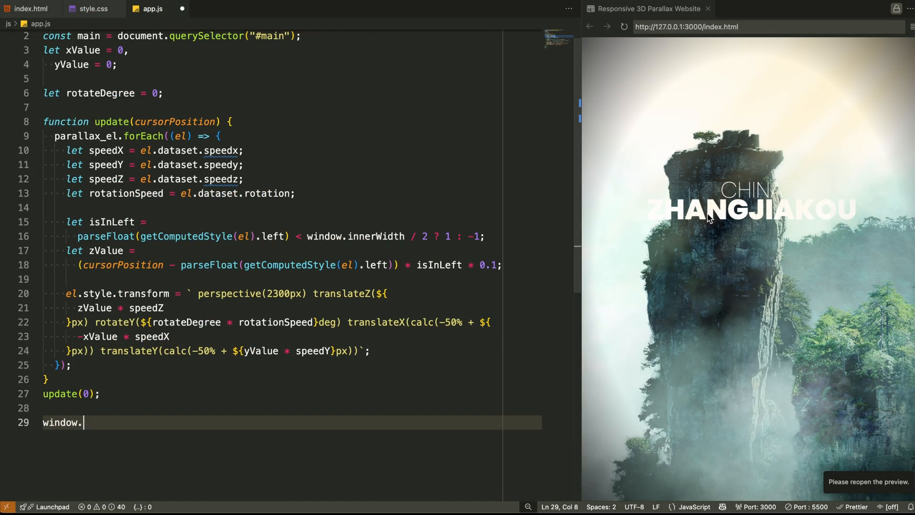
pyautogui.write('addEventListener("mousemove", (e) => {')
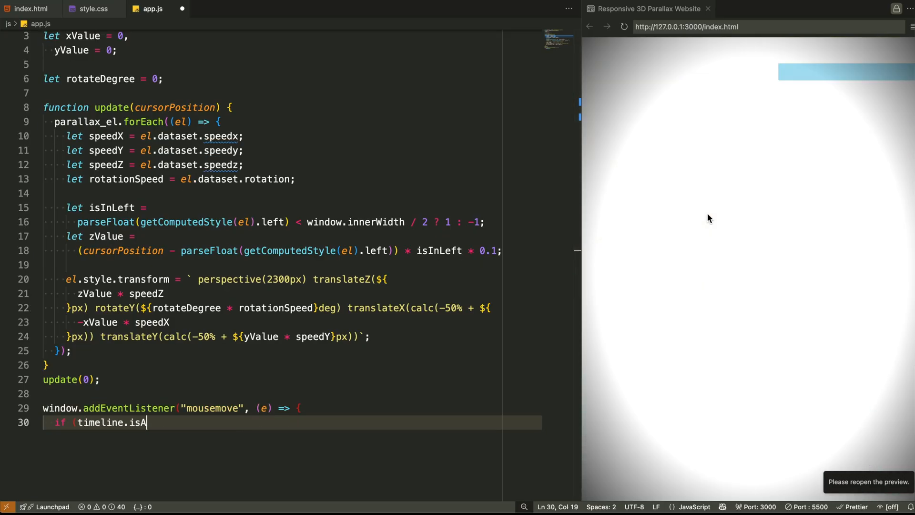
pyautogui.write('ctive()) return;')
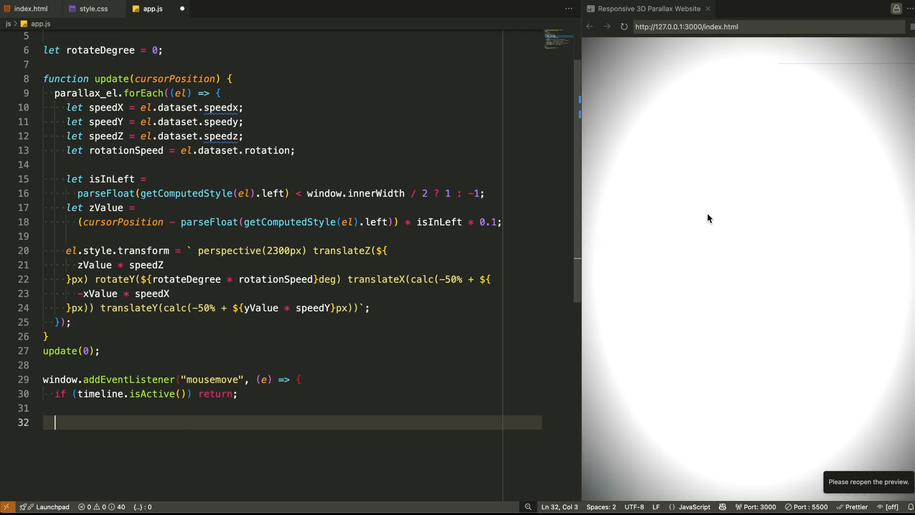
pyautogui.write('xValue = e.clientX - window.innerWidth / 2;')
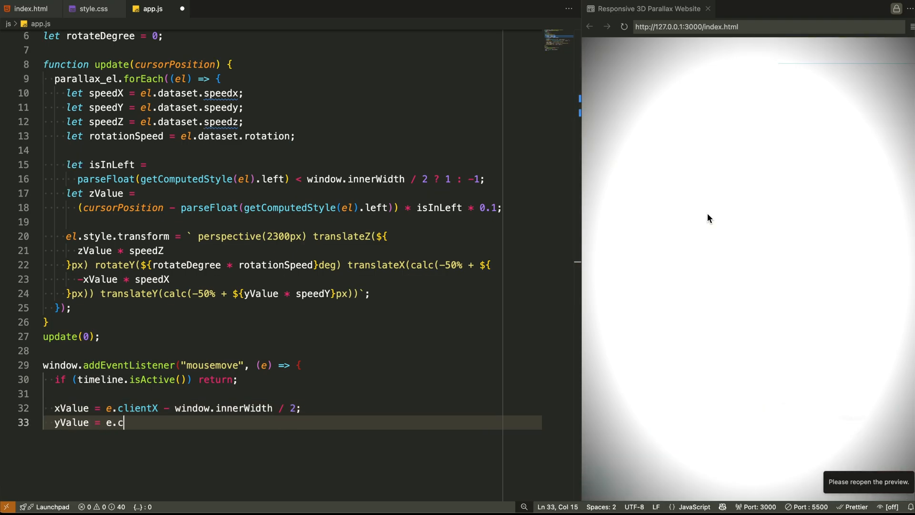
# Step: Set yValue from clientY, derive rotateDegree from xValue over window width, and call update(e.clientX)
pyautogui.write('lientY - window.innerHeight / 2;')
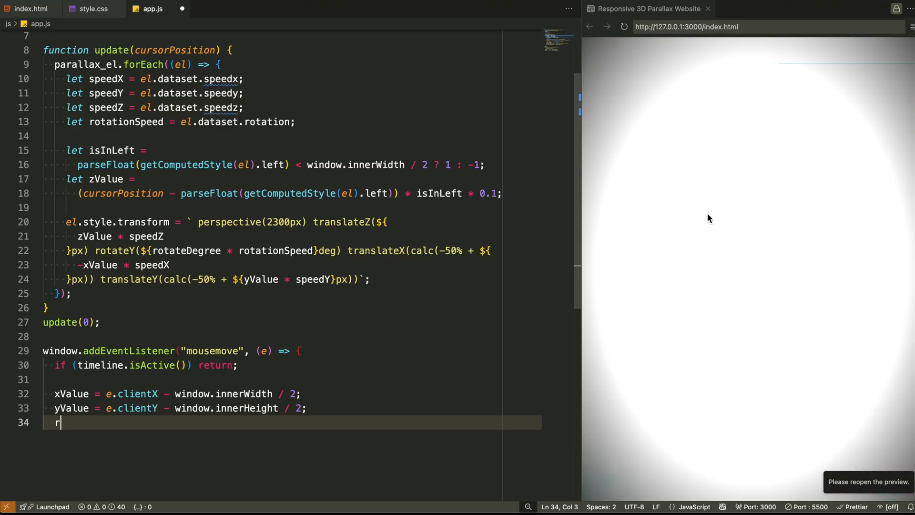
pyautogui.write('otateDegree = (xVa')
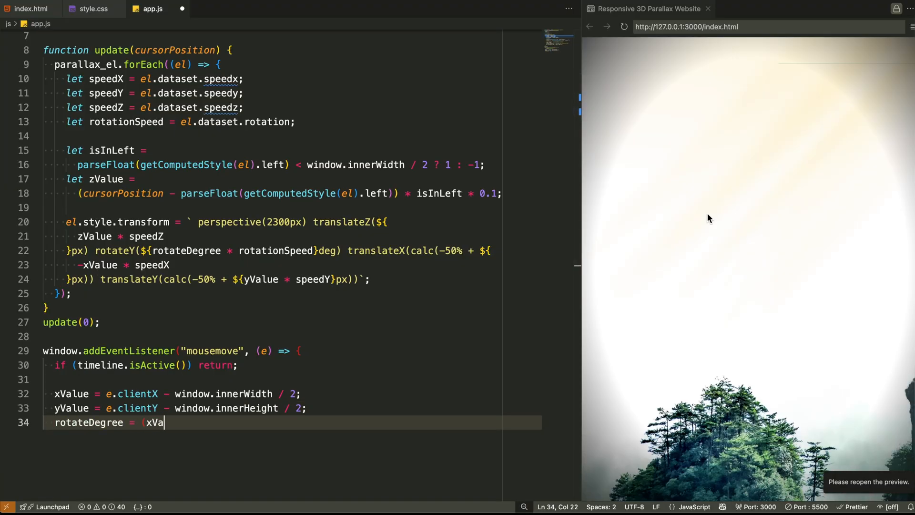
pyautogui.write('lue / (window.innerWidth / 2)) * 20')
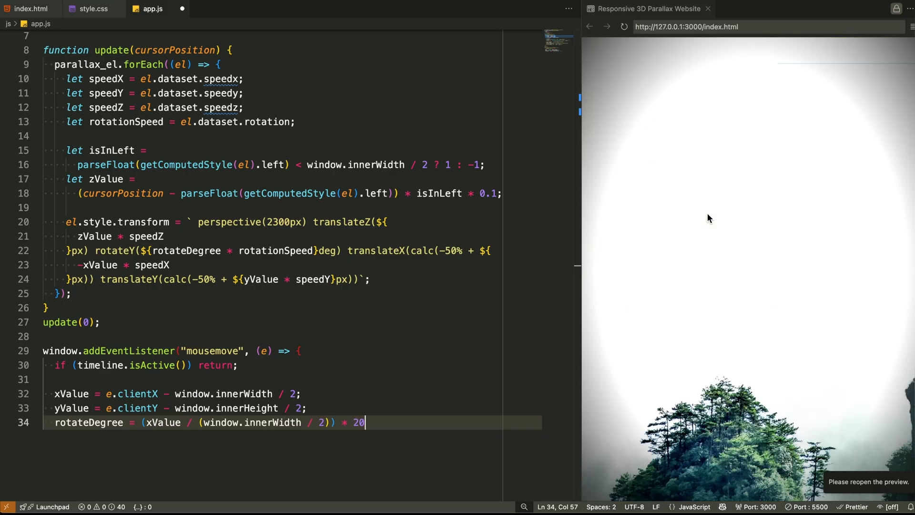
pyautogui.write('update e.clie')
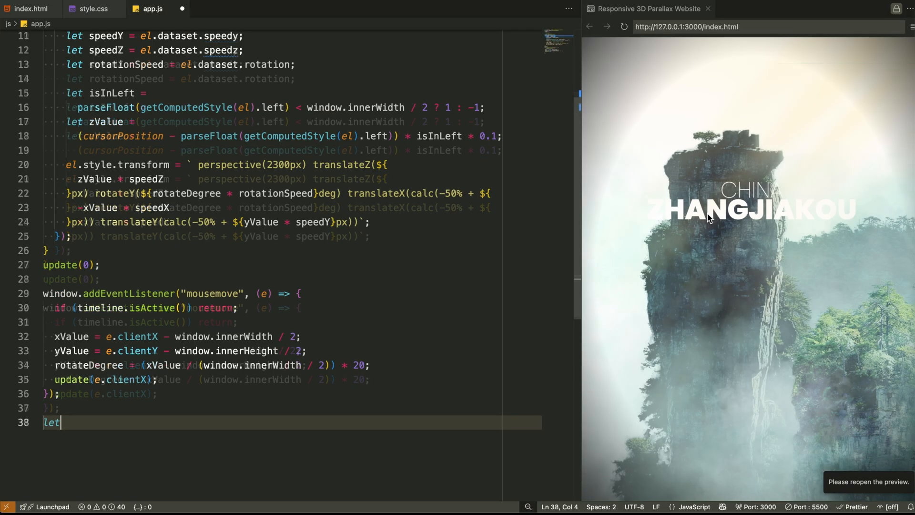
# Step: Create timeline = gsap.timeline() and filter parallax_el to elements without the "text" class
pyautogui.write('timeline = gsap.timeline();')
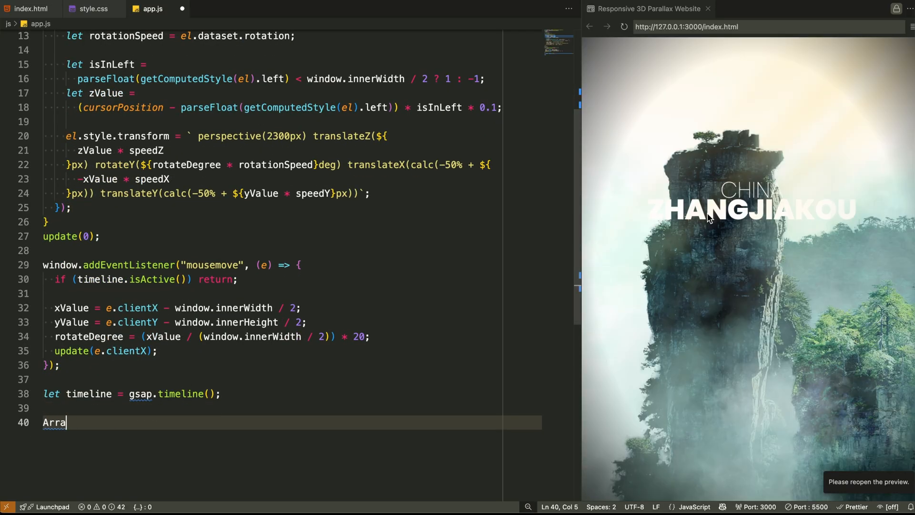
pyautogui.write('y.from(parallax_el')
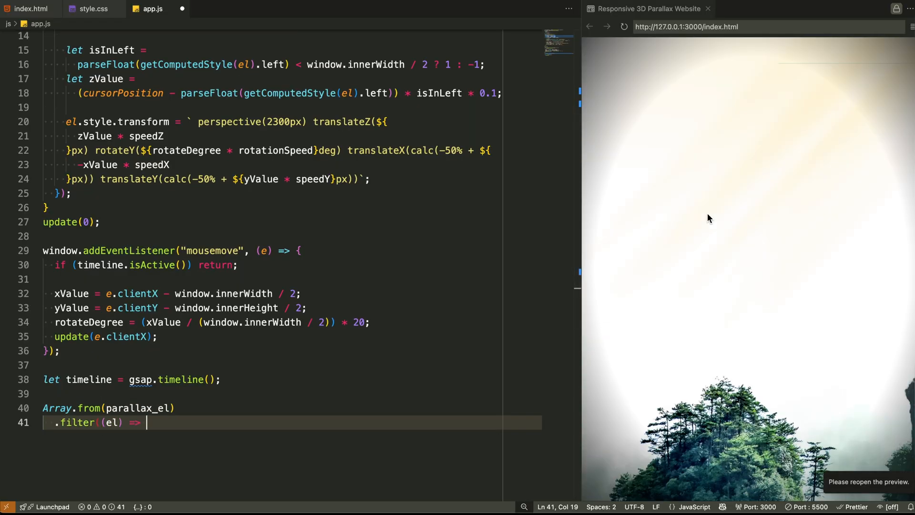
pyautogui.write('el.classList.c')
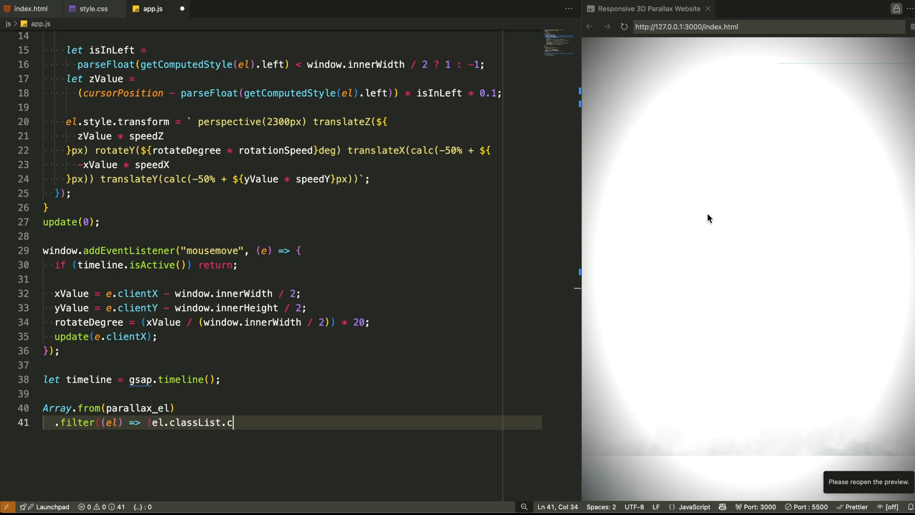
pyautogui.write('ontains("text"))')
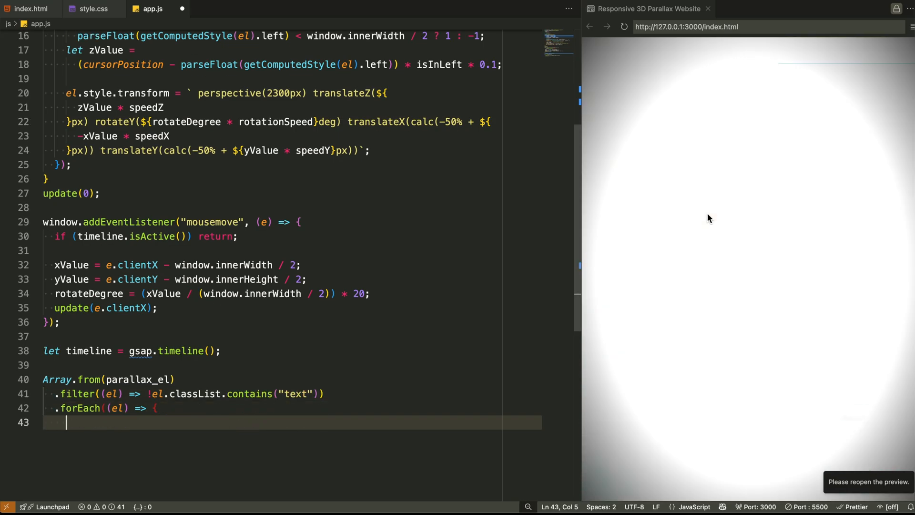
# Step: For each layer add timeline.from with top offset by dataset.distance px, 3.5s duration, power3.out ease
pyautogui.write('timeline.from(')
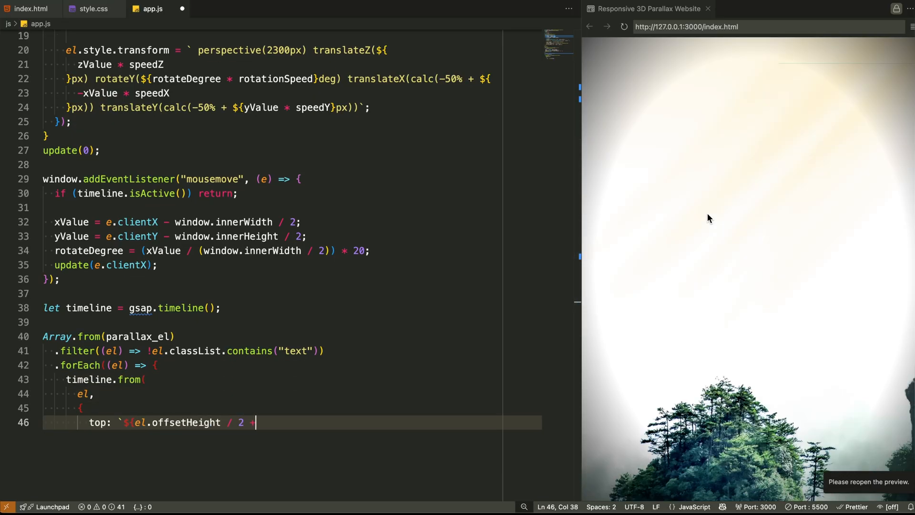
pyautogui.write('+el.dataset.distan')
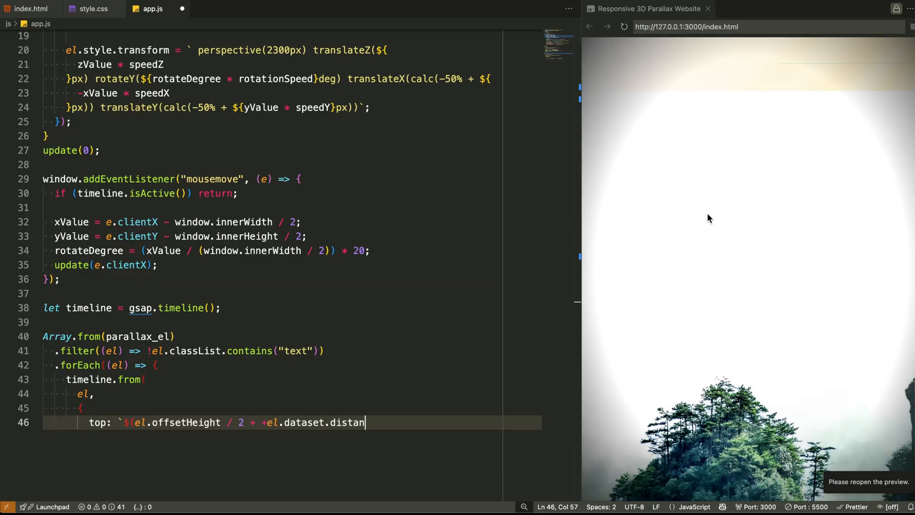
pyautogui.write('ce}px`,')
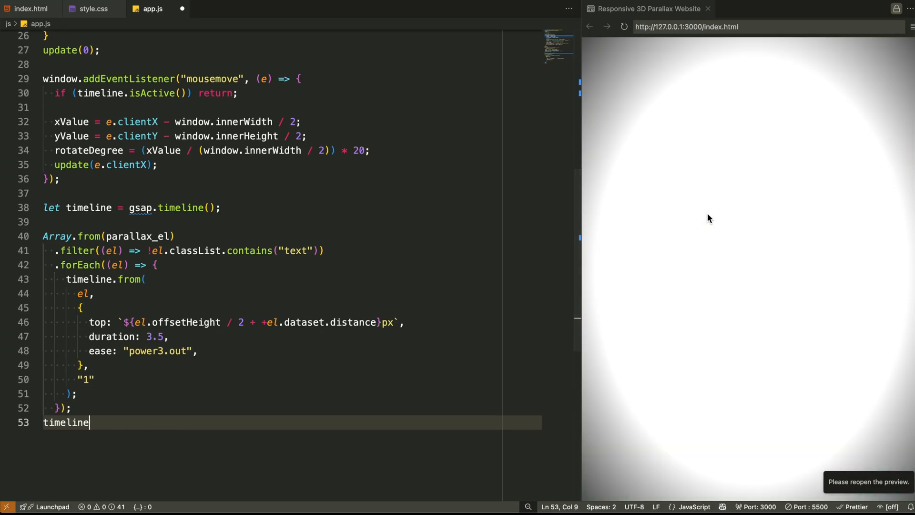
# Step: Chain .from(".text h1") with y from its getBoundingClientRect().top + 200 over 2 seconds
pyautogui.write('.from(')
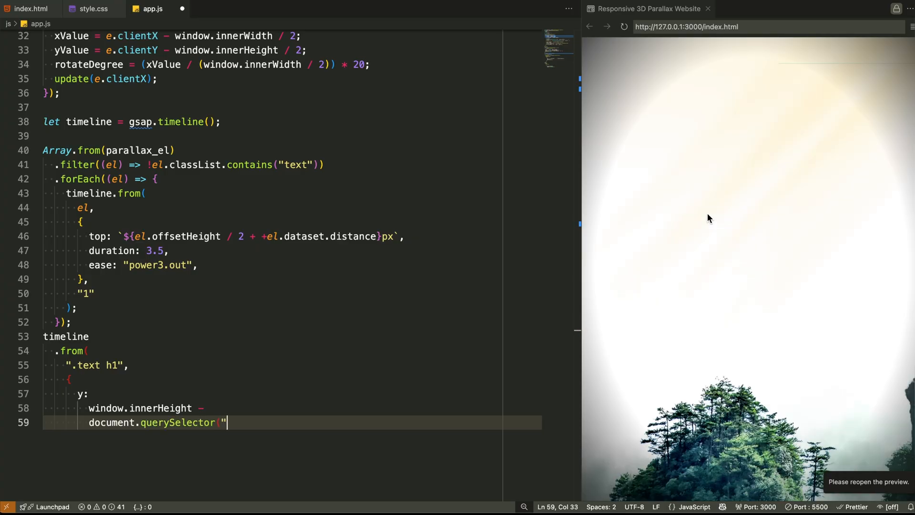
pyautogui.write('.text h1").getBoundi')
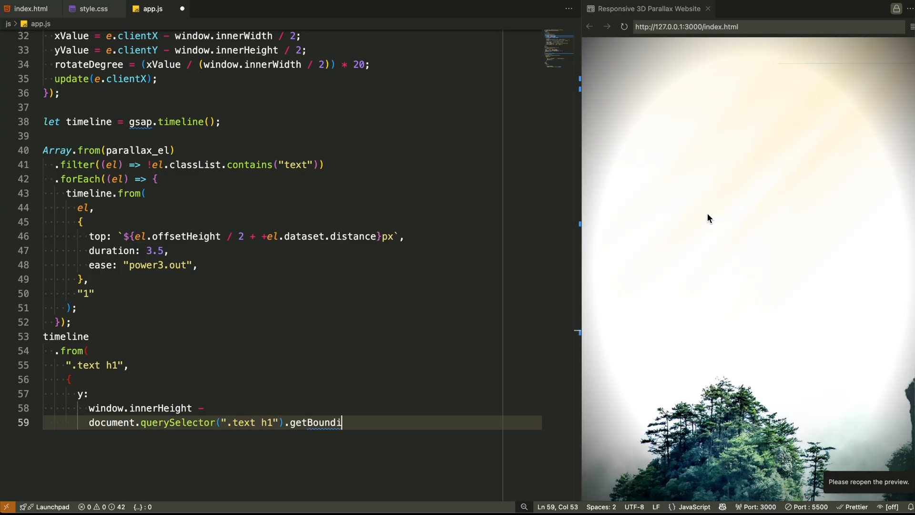
pyautogui.write('ngClientRect().top')
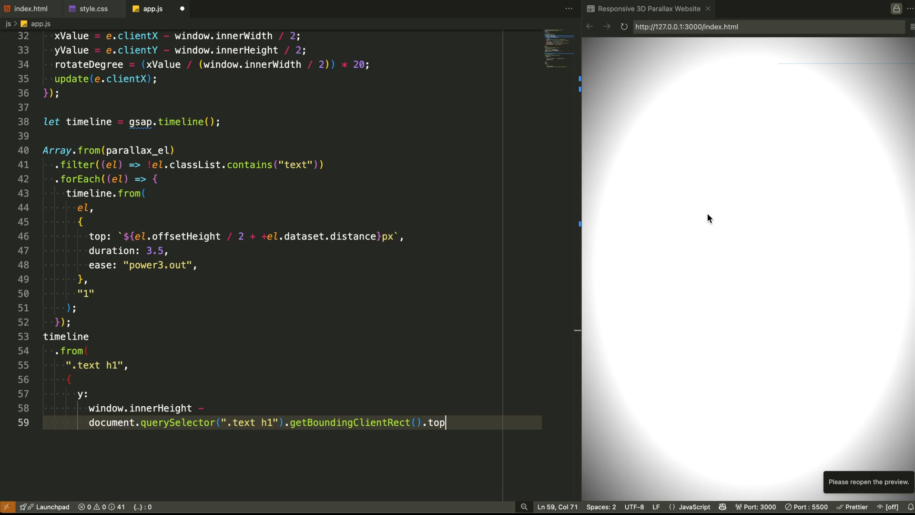
pyautogui.write('+ 200,')
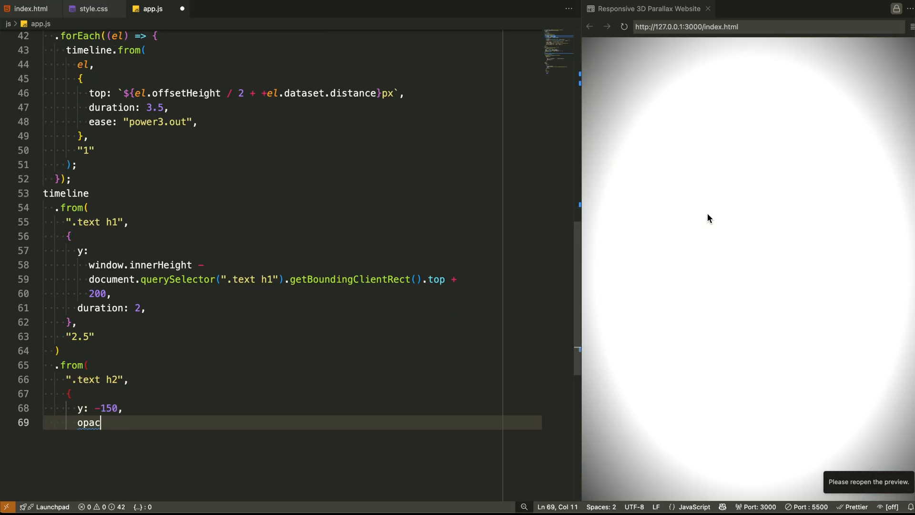
# Step: Chain .from(".text h2") with y -150, opacity 0, and begin .from(".hide") with opacity 0
pyautogui.write('ity: 0,')
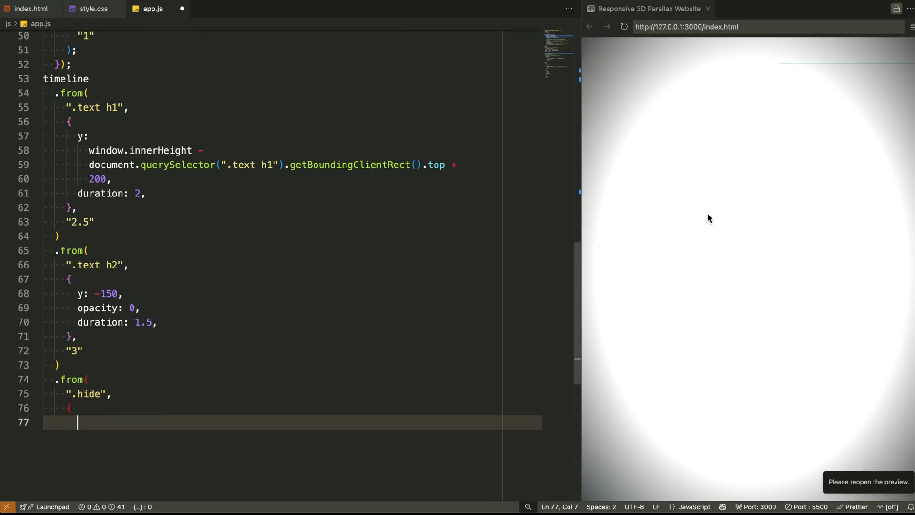
pyautogui.write('opacity: 0,')
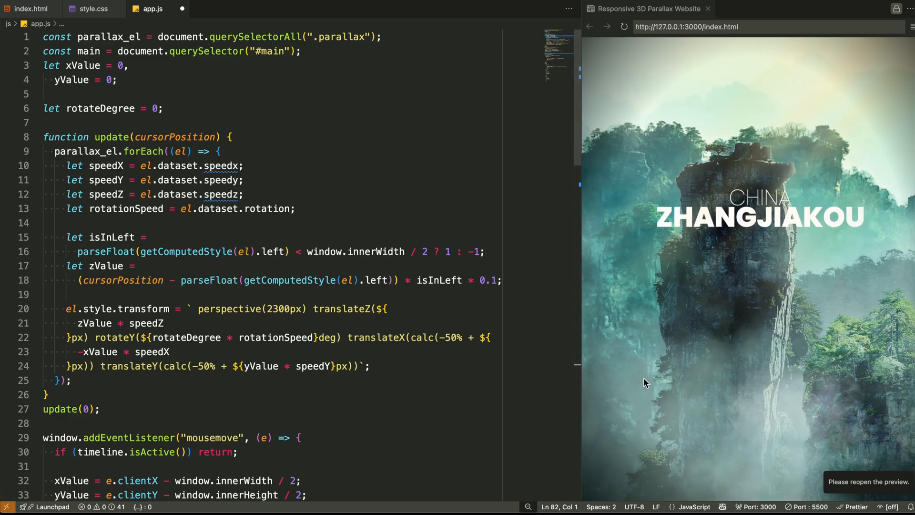
pyautogui.moveTo(613, 334)
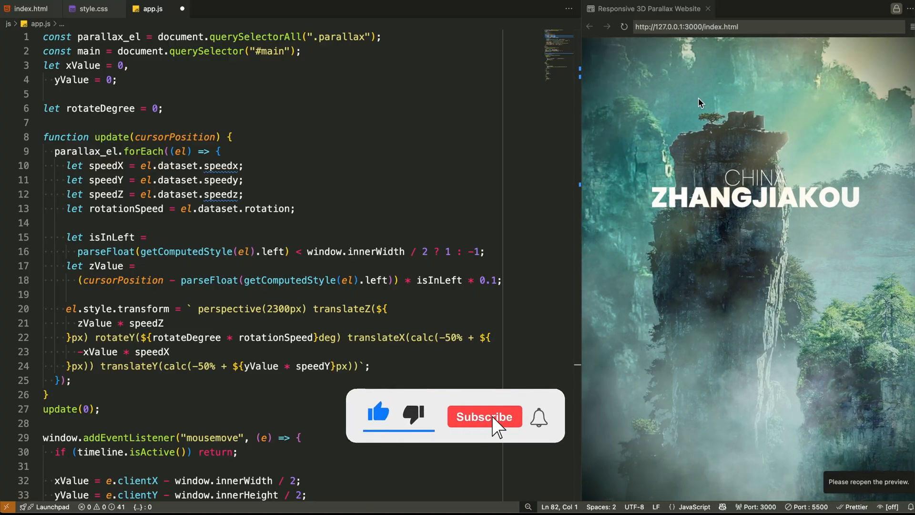
# Step: Check the live preview so the Zhangjiakou scene animates in and shifts with the mouse
pyautogui.click(484, 416)
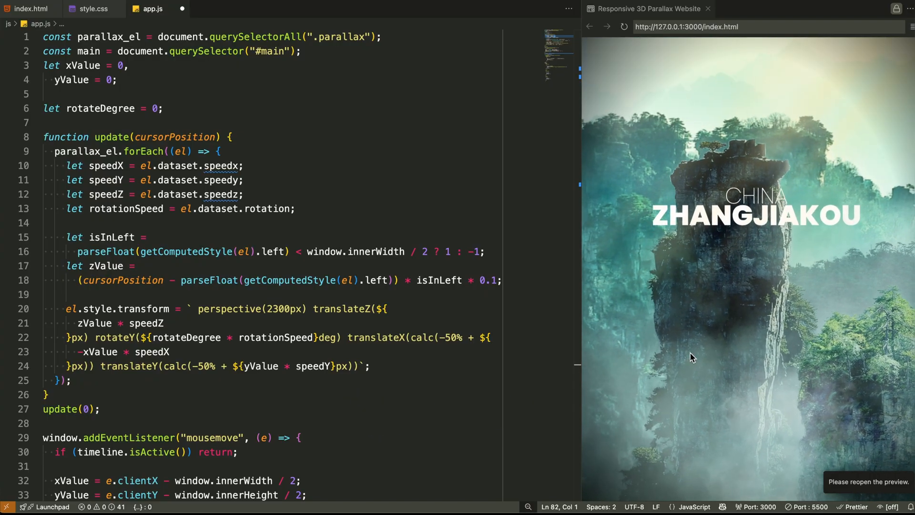
pyautogui.moveTo(727, 243)
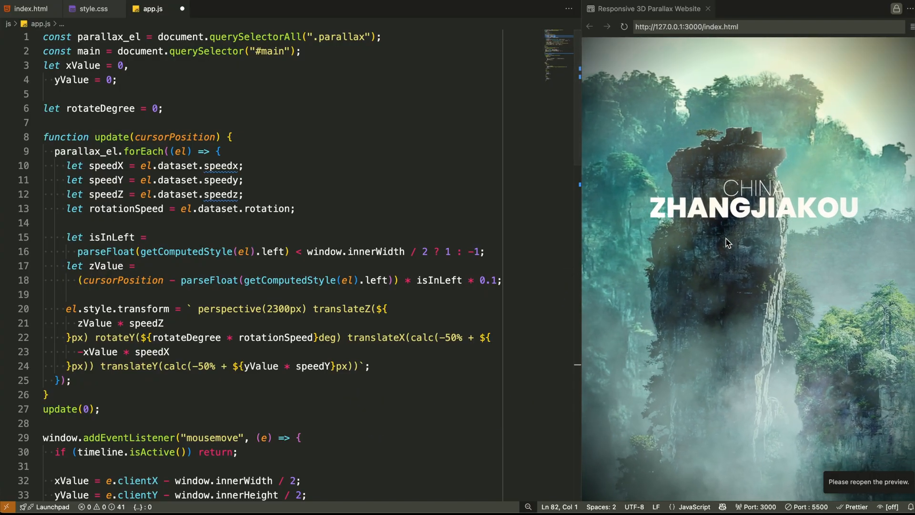